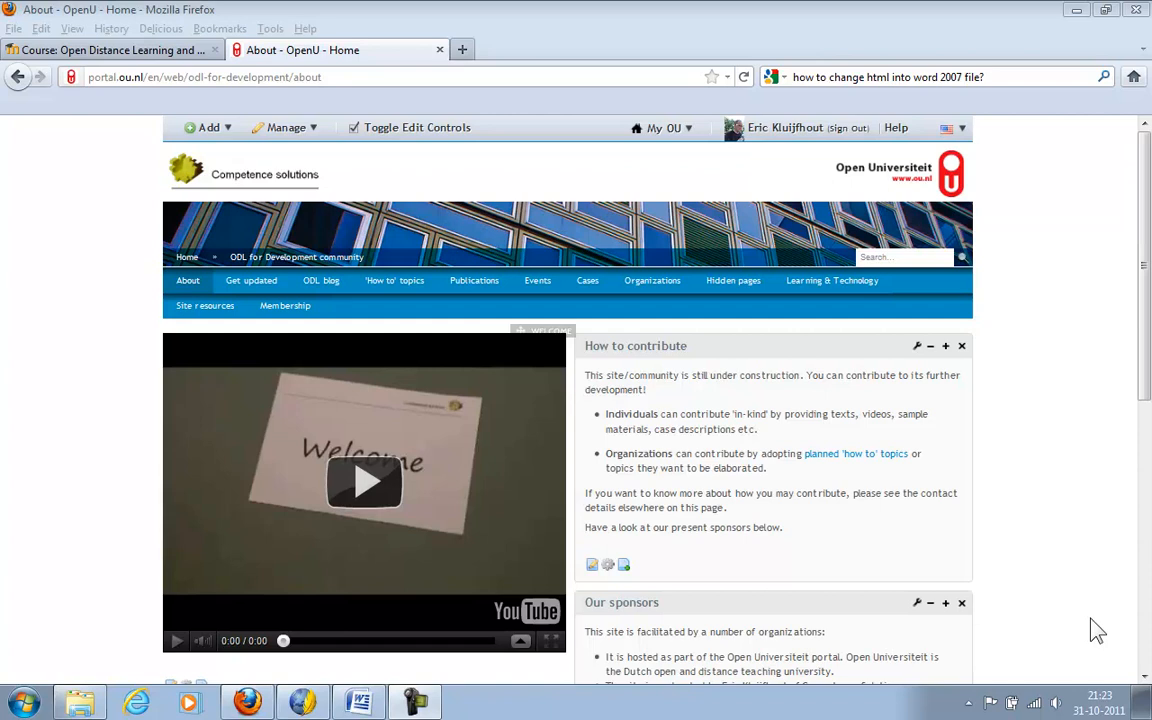
- Open the 'Adding audio to your presentation' topic from Liferay's 'How to' topics list
{"action": "left_click", "coordinate": [380, 280]}
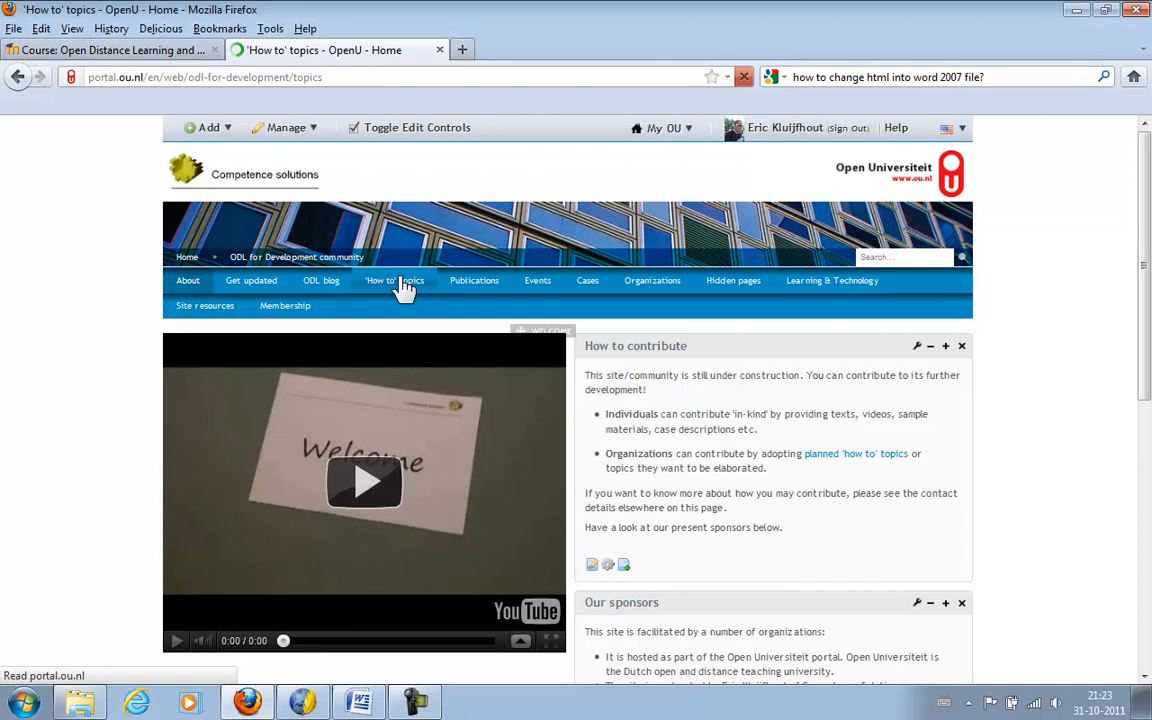
{"action": "left_click", "coordinate": [380, 280]}
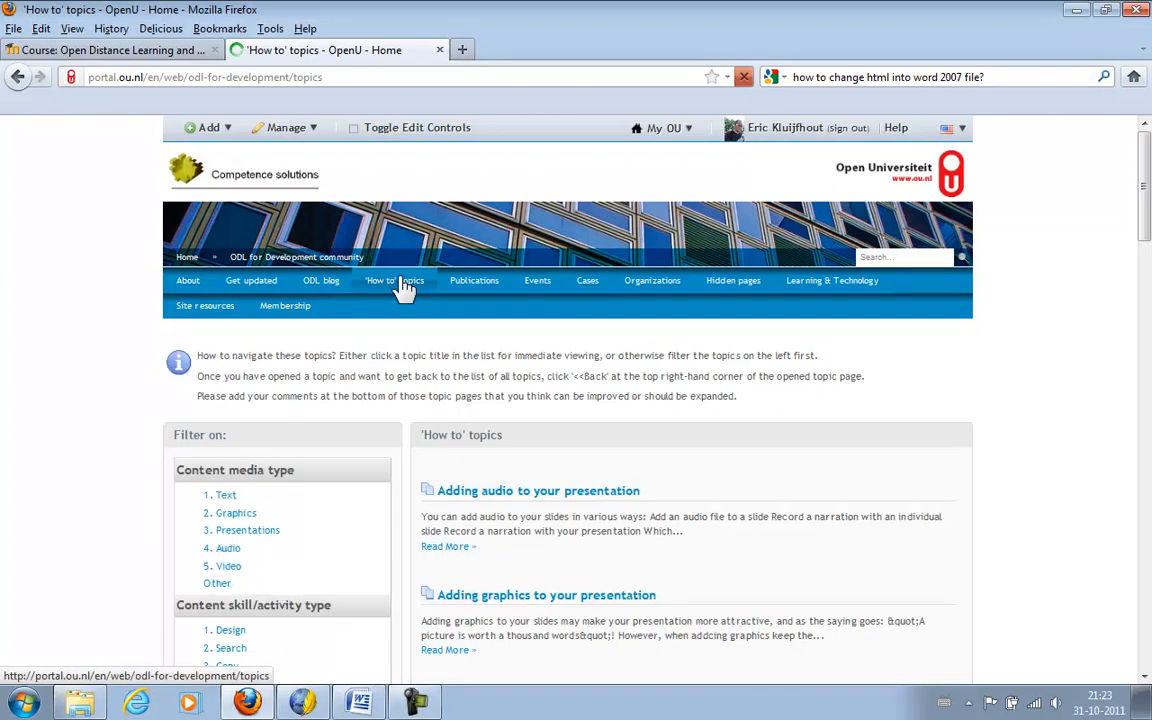
{"action": "left_click", "coordinate": [393, 280]}
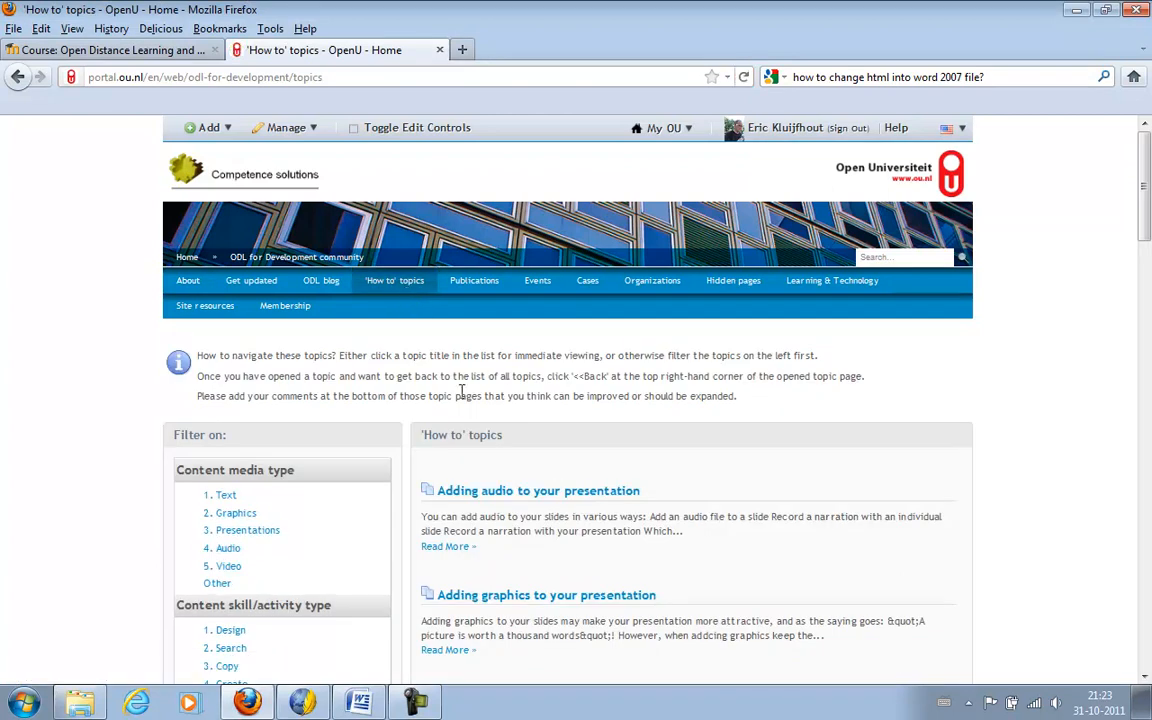
{"action": "mouse_move", "coordinate": [530, 490]}
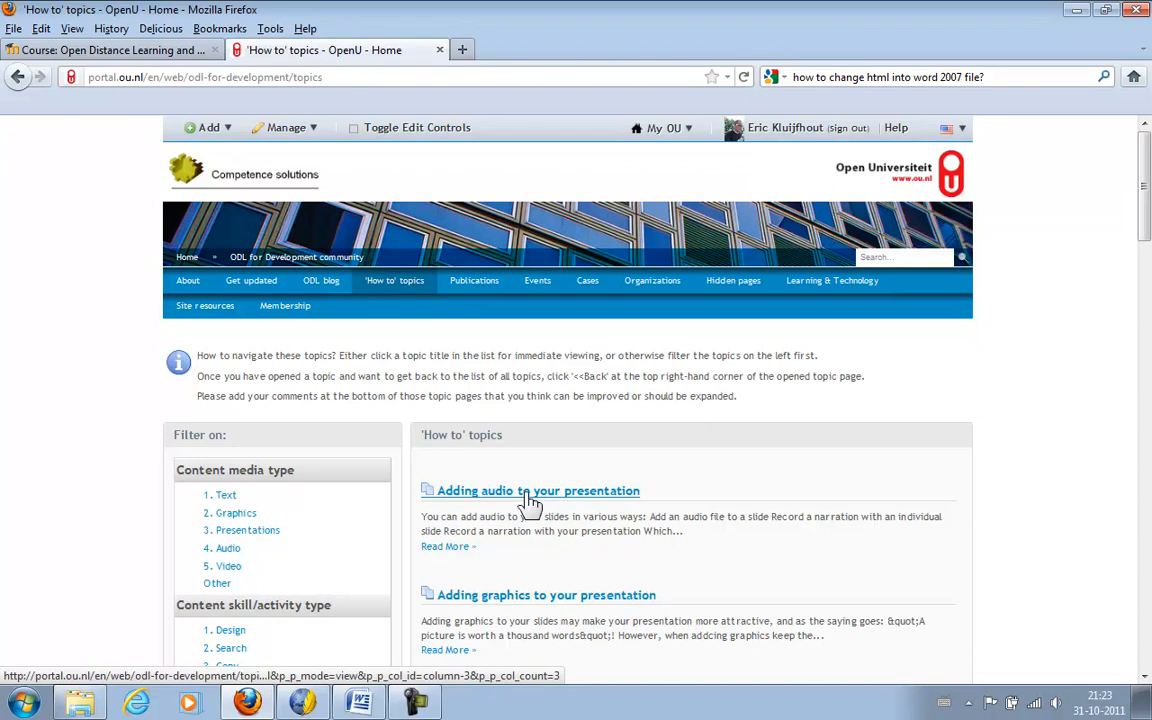
{"action": "left_click", "coordinate": [538, 490]}
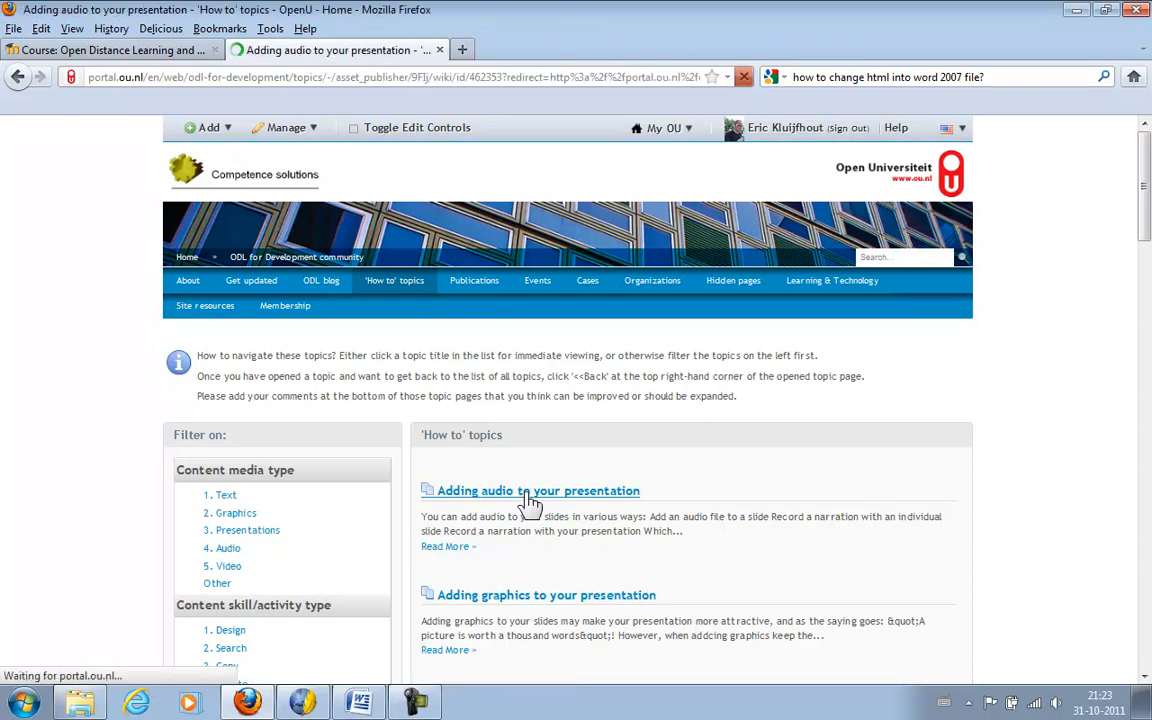
{"action": "left_click", "coordinate": [538, 490]}
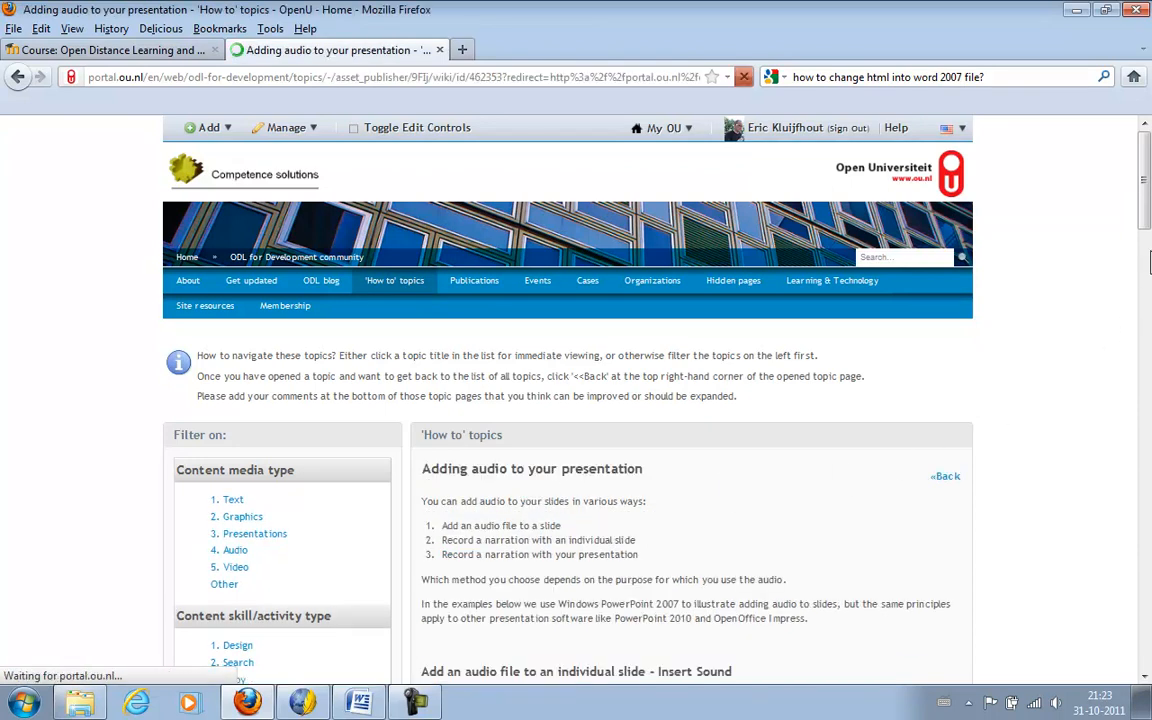
- Scroll through the article's audio methods and demo videos, then back to the top
{"action": "scroll", "scroll_direction": "down", "scroll_amount": 3}
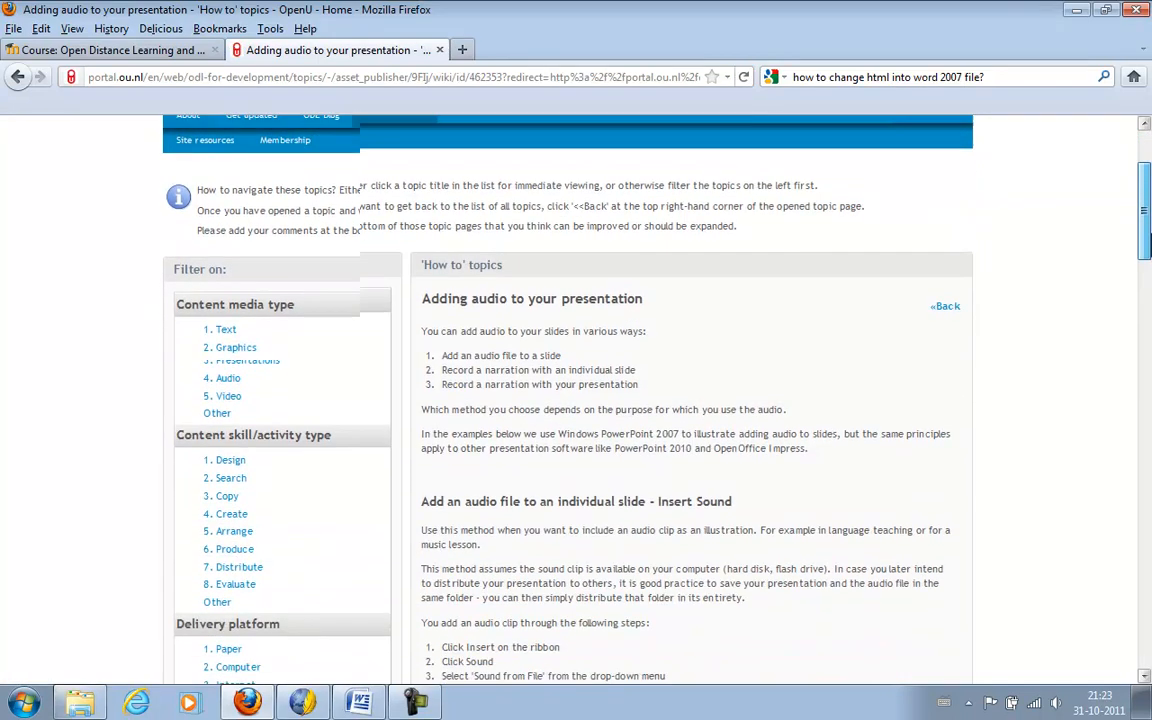
{"action": "scroll", "scroll_direction": "down", "scroll_amount": 3}
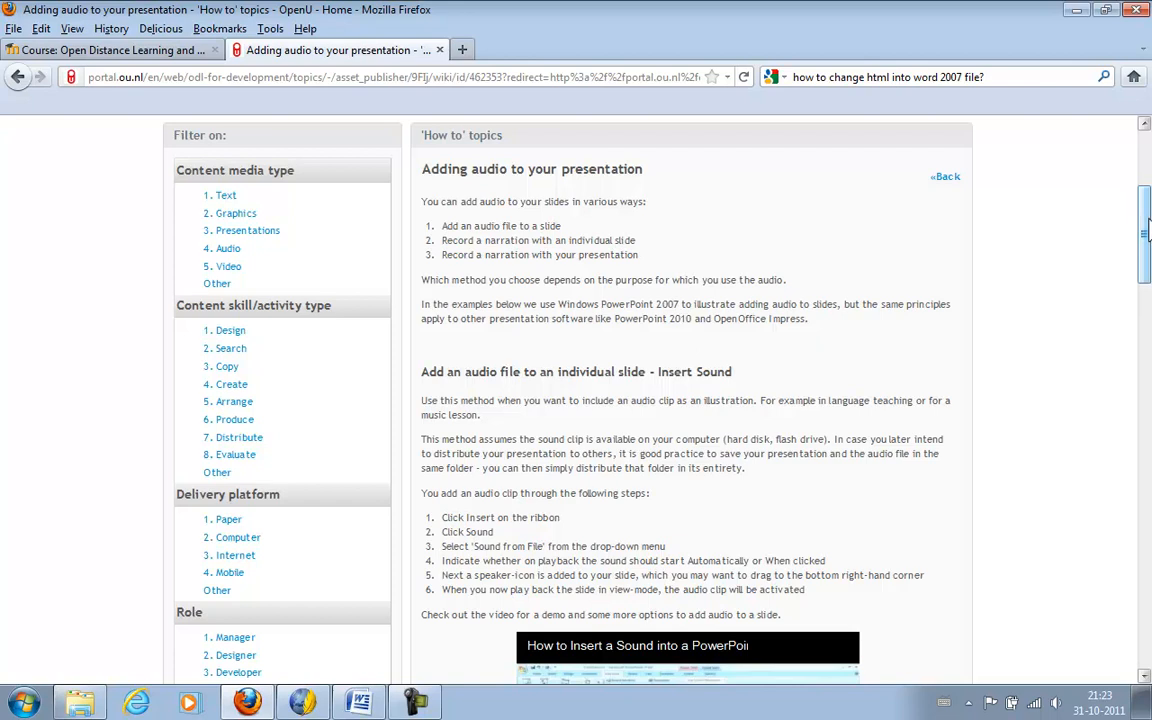
{"action": "scroll", "scroll_direction": "down", "scroll_amount": 3}
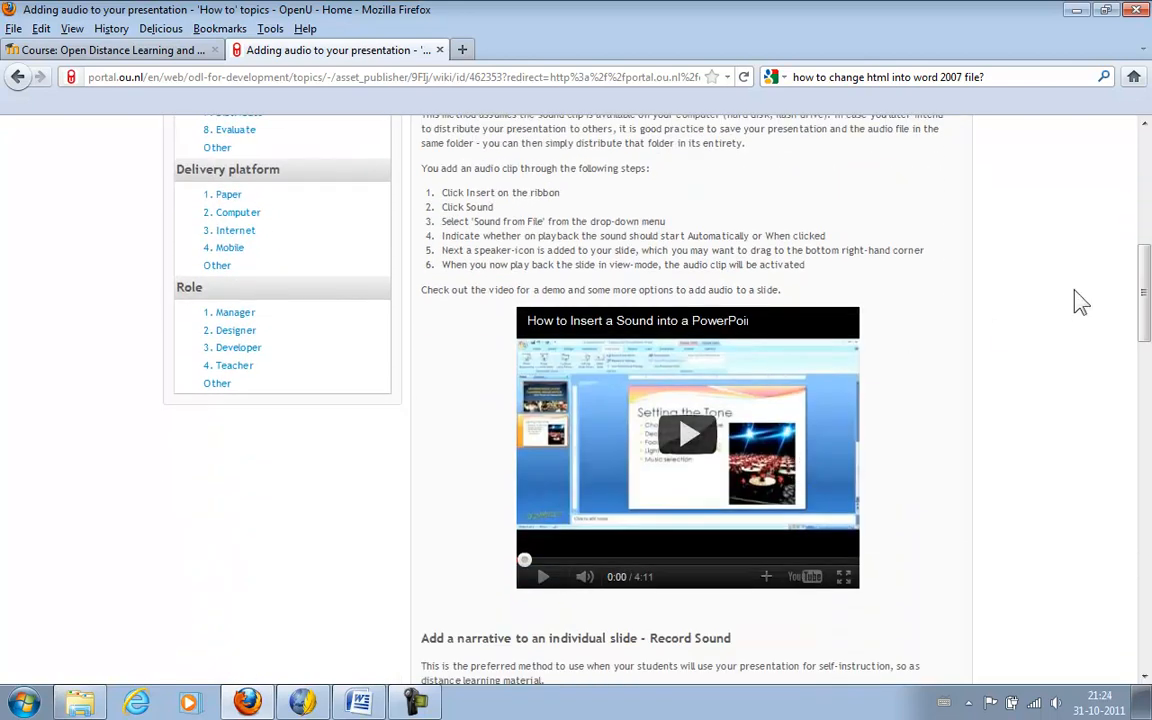
{"action": "scroll", "scroll_direction": "down", "scroll_amount": 3}
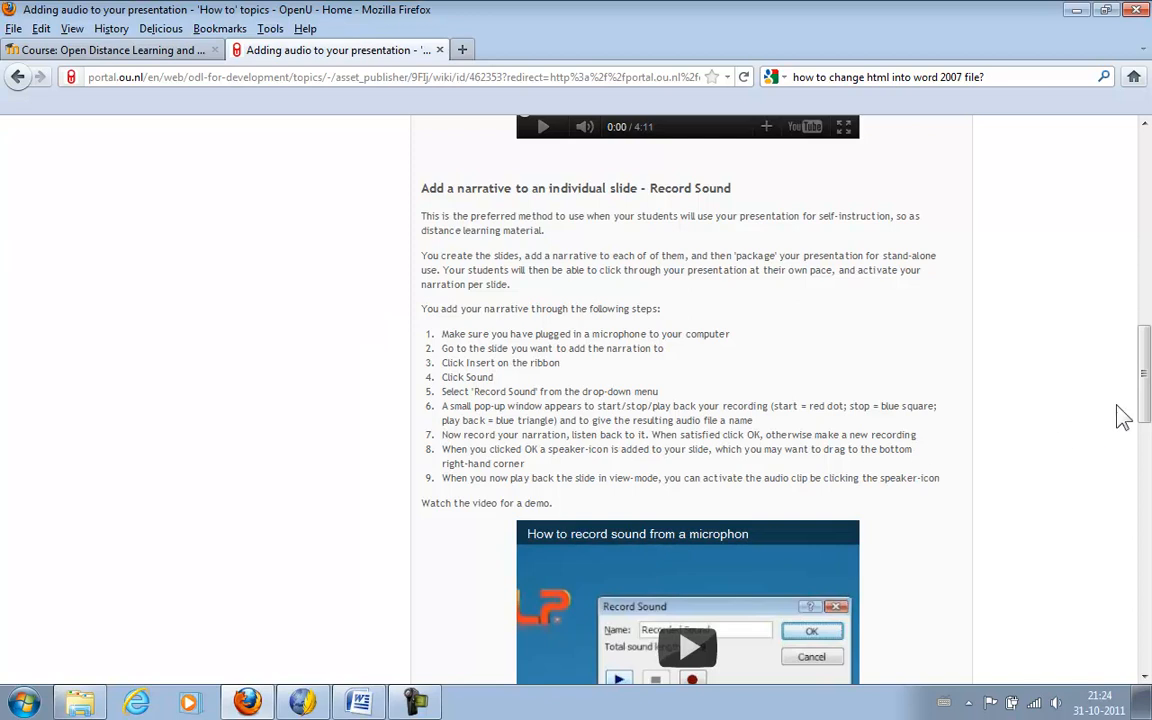
{"action": "scroll", "scroll_direction": "up", "scroll_amount": 3}
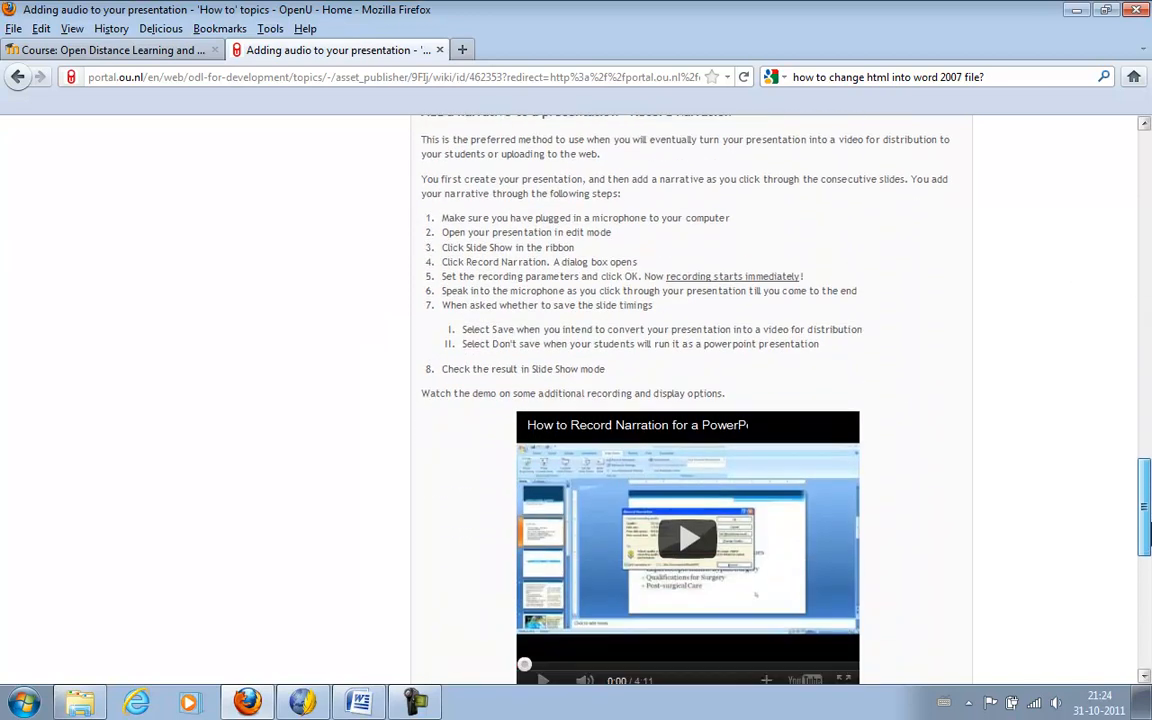
{"action": "scroll", "scroll_direction": "up", "scroll_amount": 3}
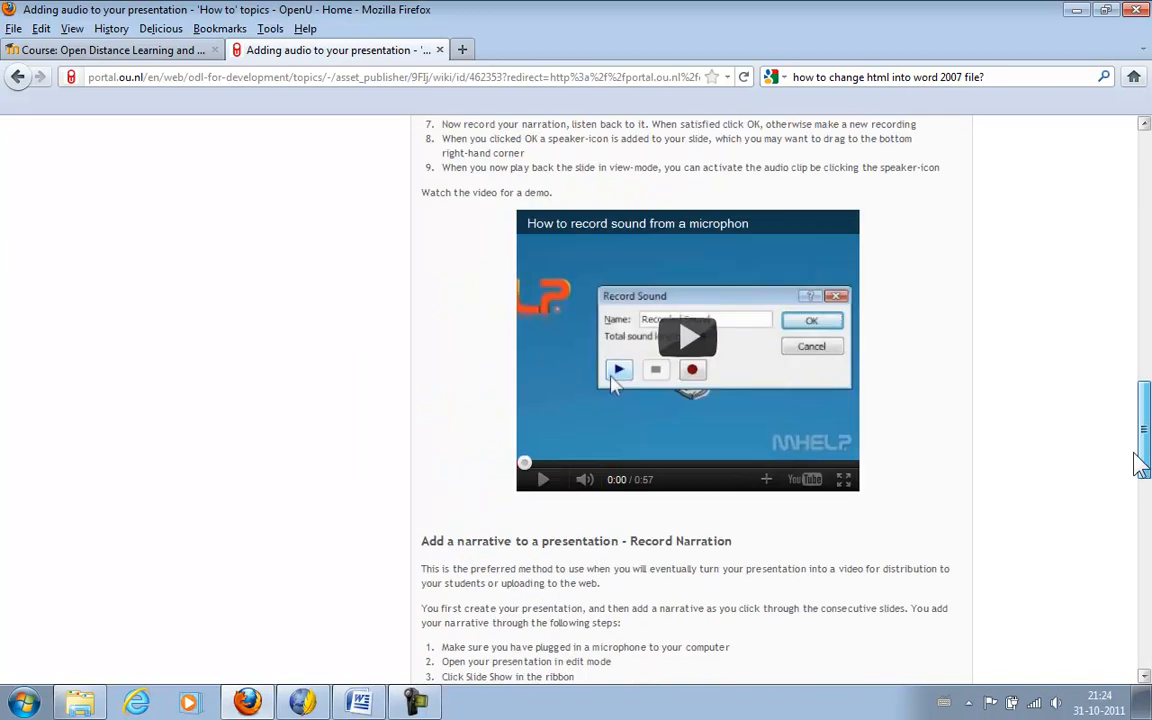
{"action": "scroll", "scroll_direction": "up", "scroll_amount": 3}
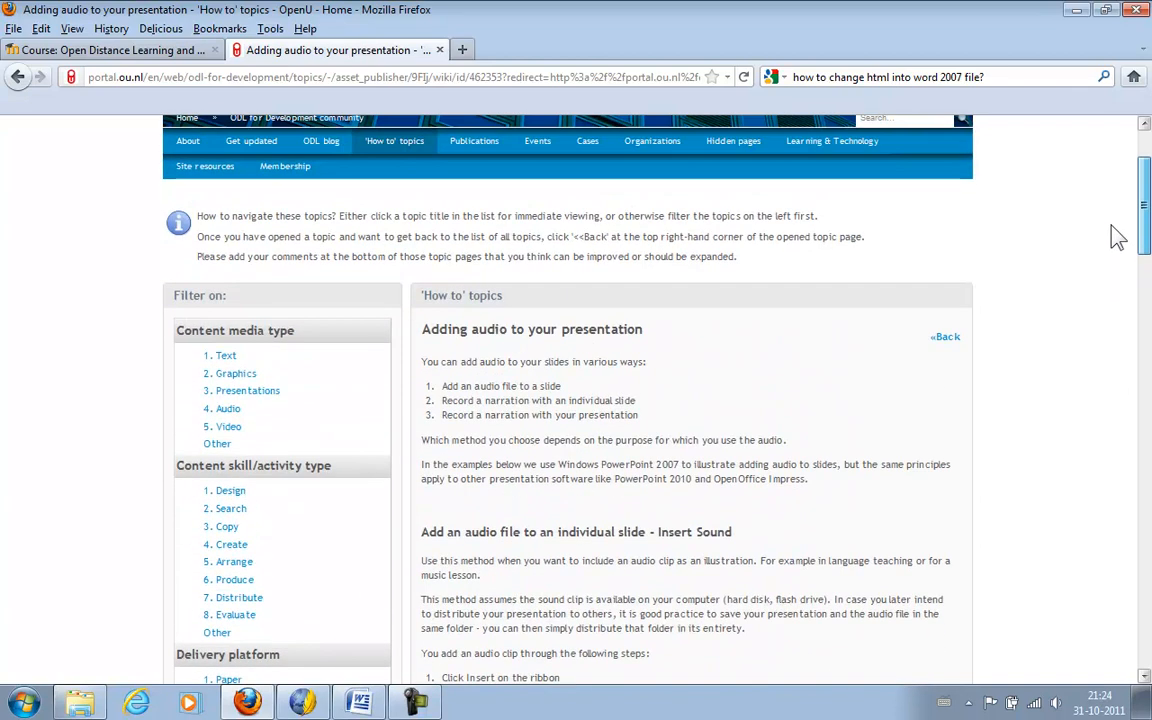
{"action": "scroll", "scroll_direction": "up", "scroll_amount": 3}
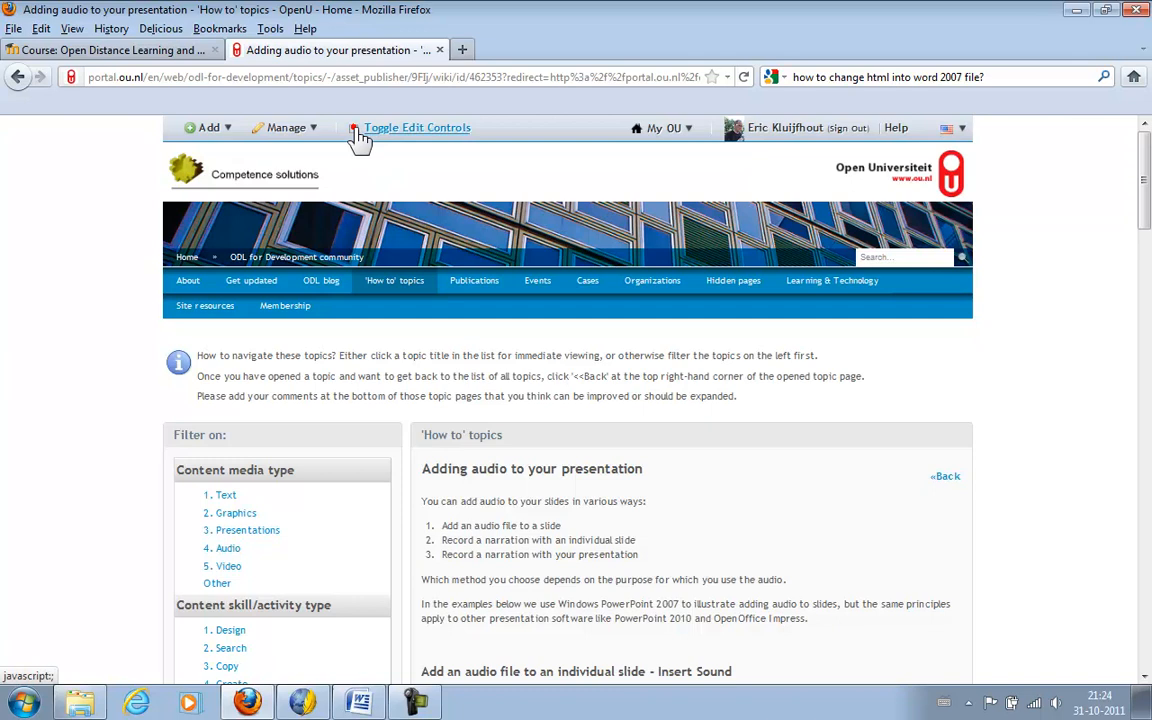
- Enable Toggle Edit Controls and open the 'Adding audio' article in the wiki editor
{"action": "left_click", "coordinate": [416, 127]}
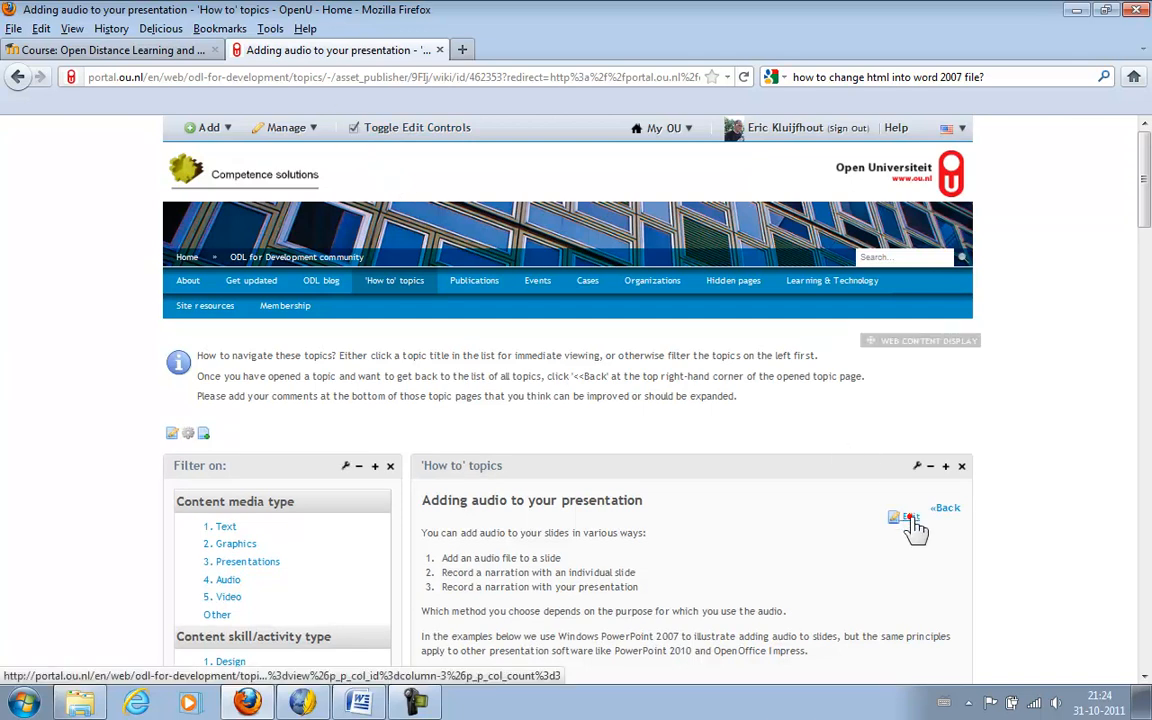
{"action": "left_click", "coordinate": [908, 517]}
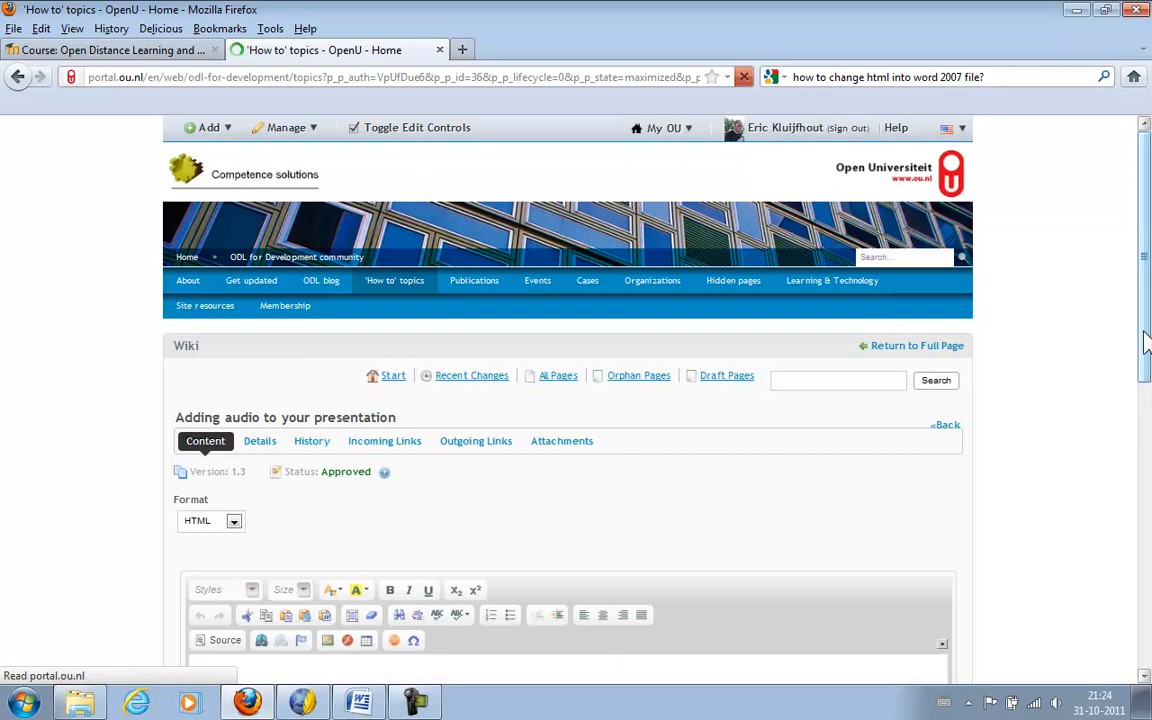
{"action": "scroll", "scroll_direction": "down", "scroll_amount": 3}
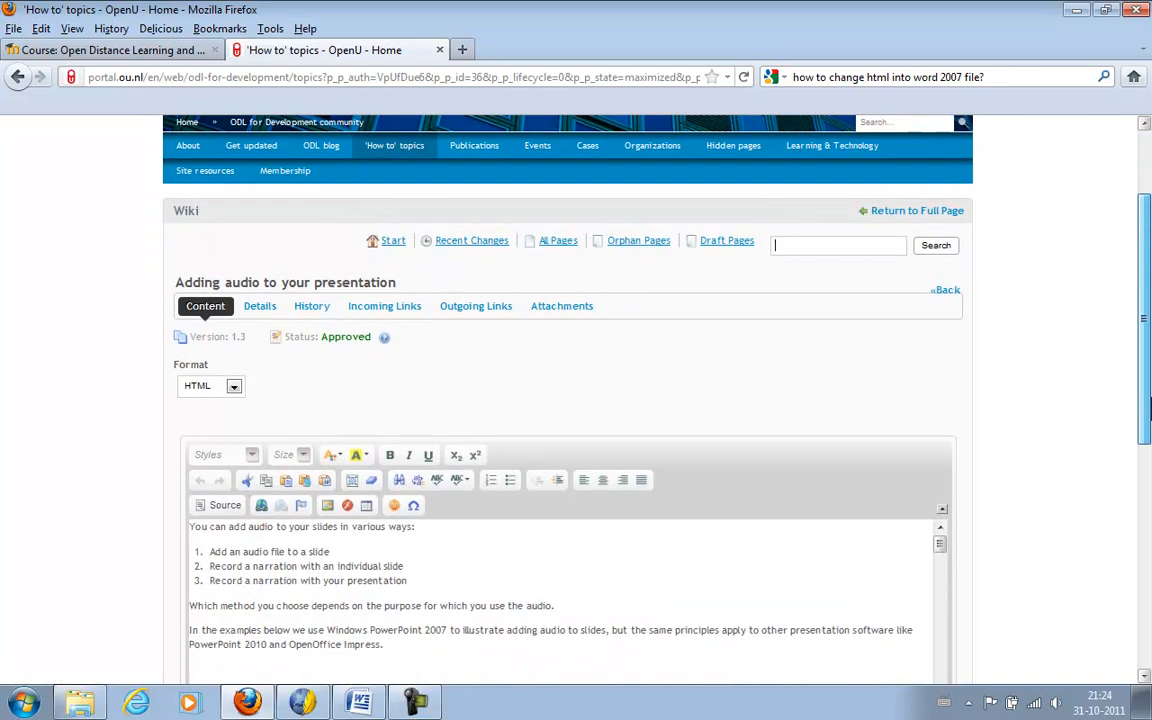
{"action": "scroll", "scroll_direction": "down", "scroll_amount": 3}
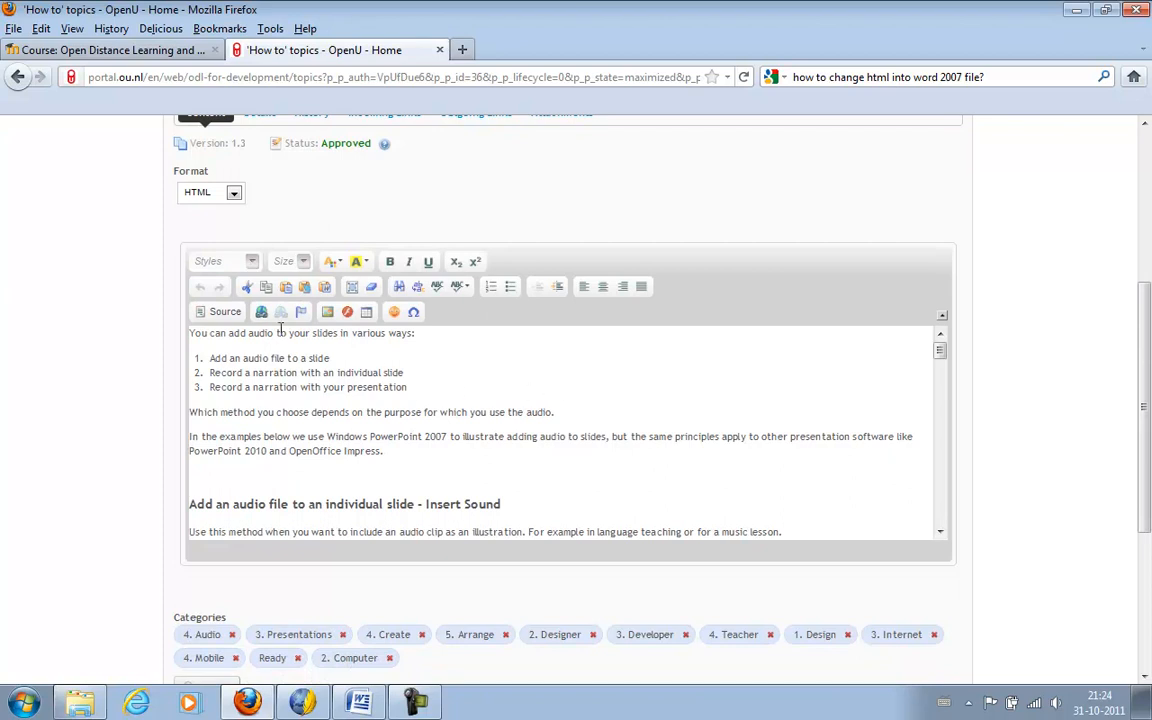
{"action": "mouse_move", "coordinate": [224, 311]}
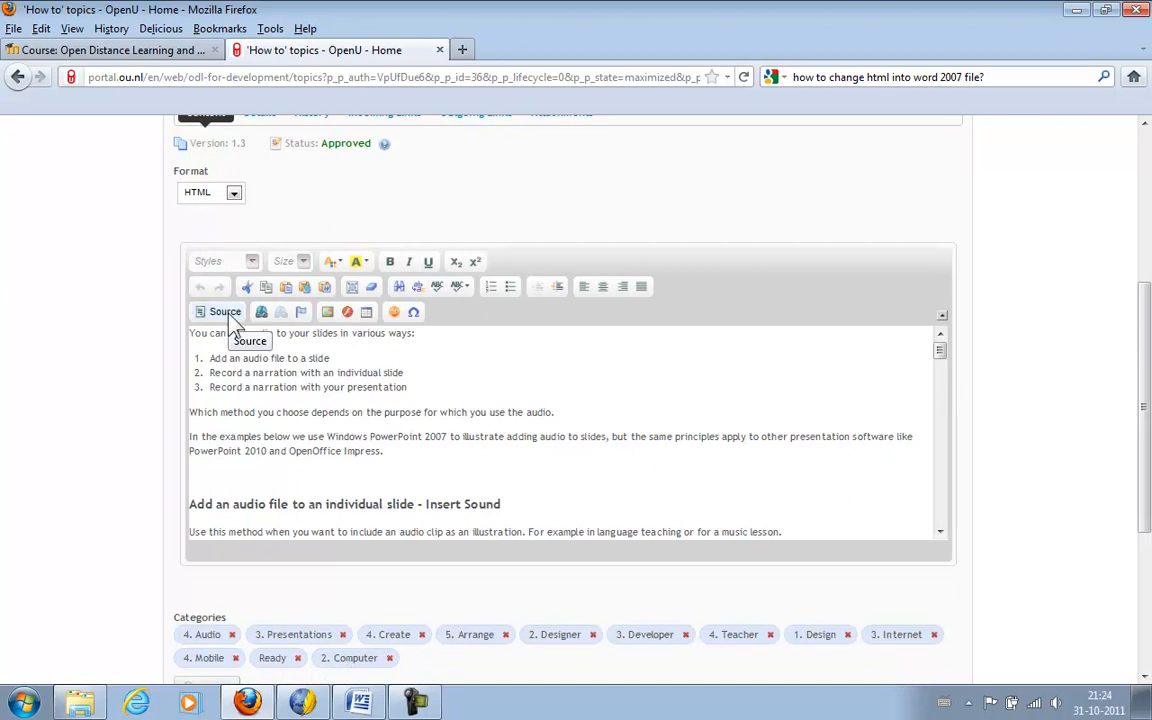
- Copy the article's HTML source and switch to the Moodle ODL and OER course tab
{"action": "left_click", "coordinate": [217, 311]}
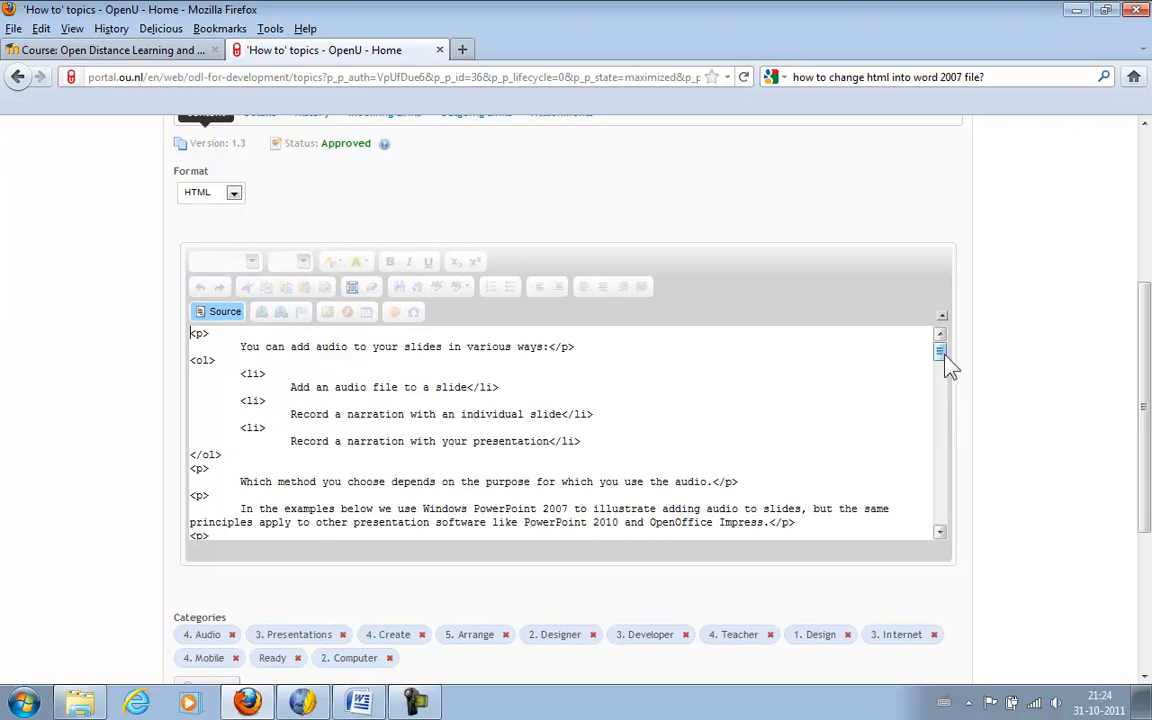
{"action": "scroll", "scroll_direction": "down", "scroll_amount": 3}
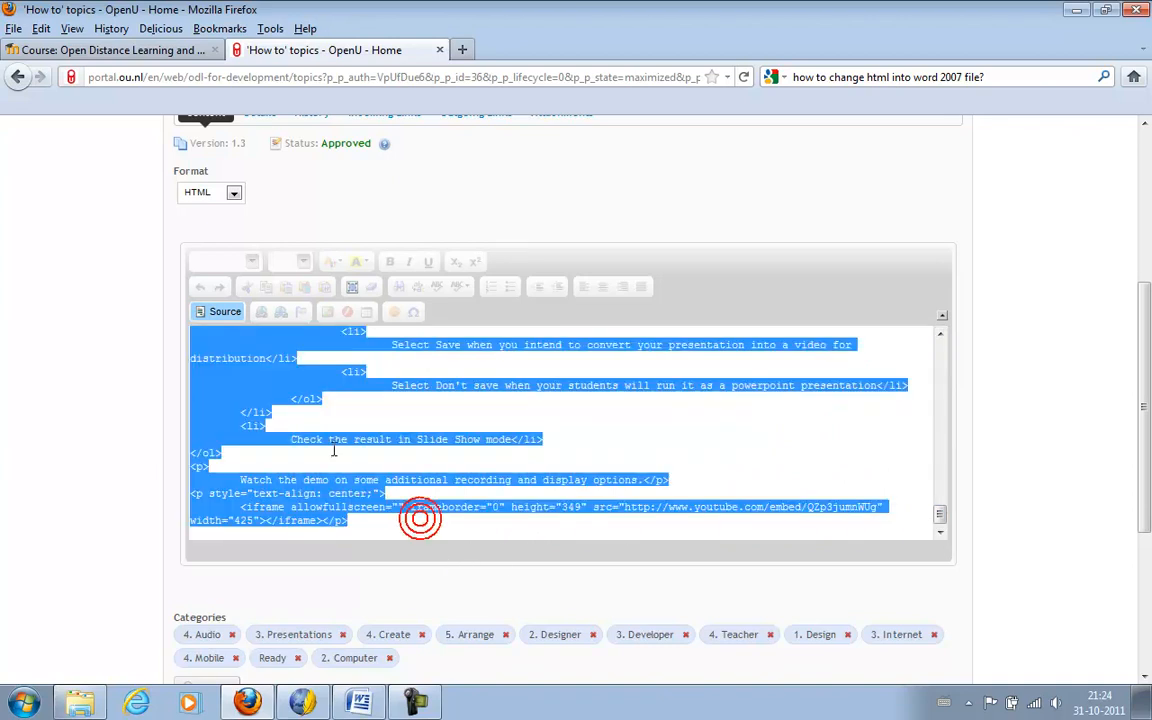
{"action": "right_click", "coordinate": [420, 518]}
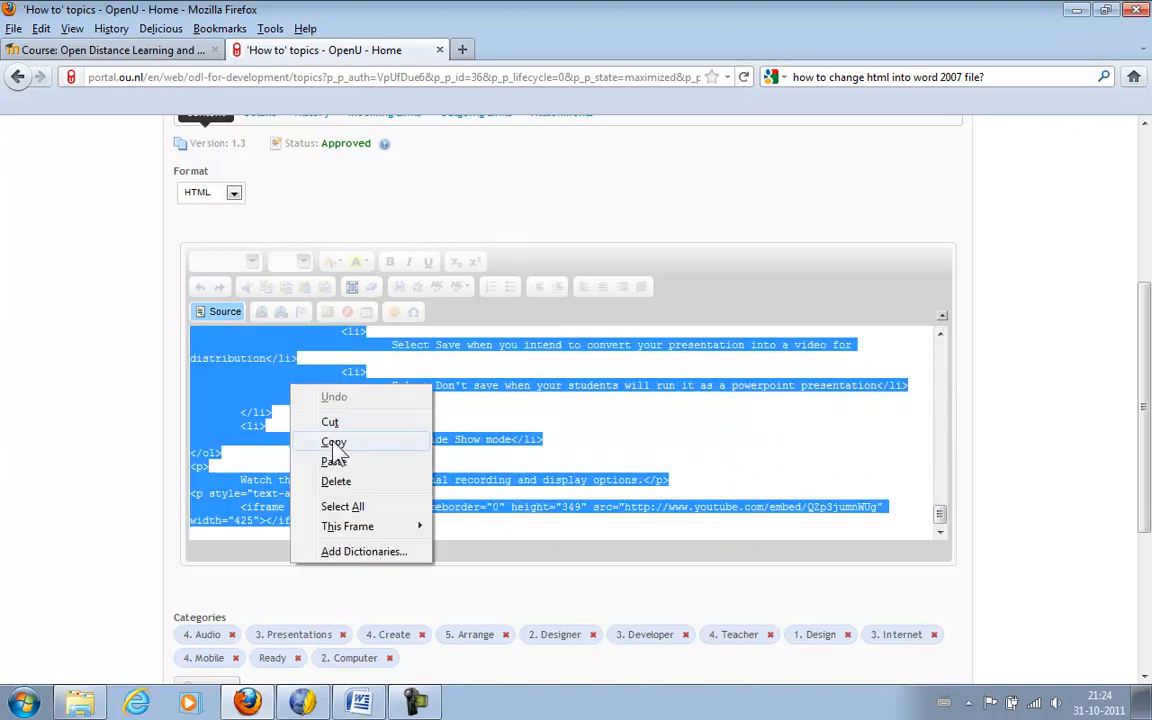
{"action": "left_click", "coordinate": [333, 442]}
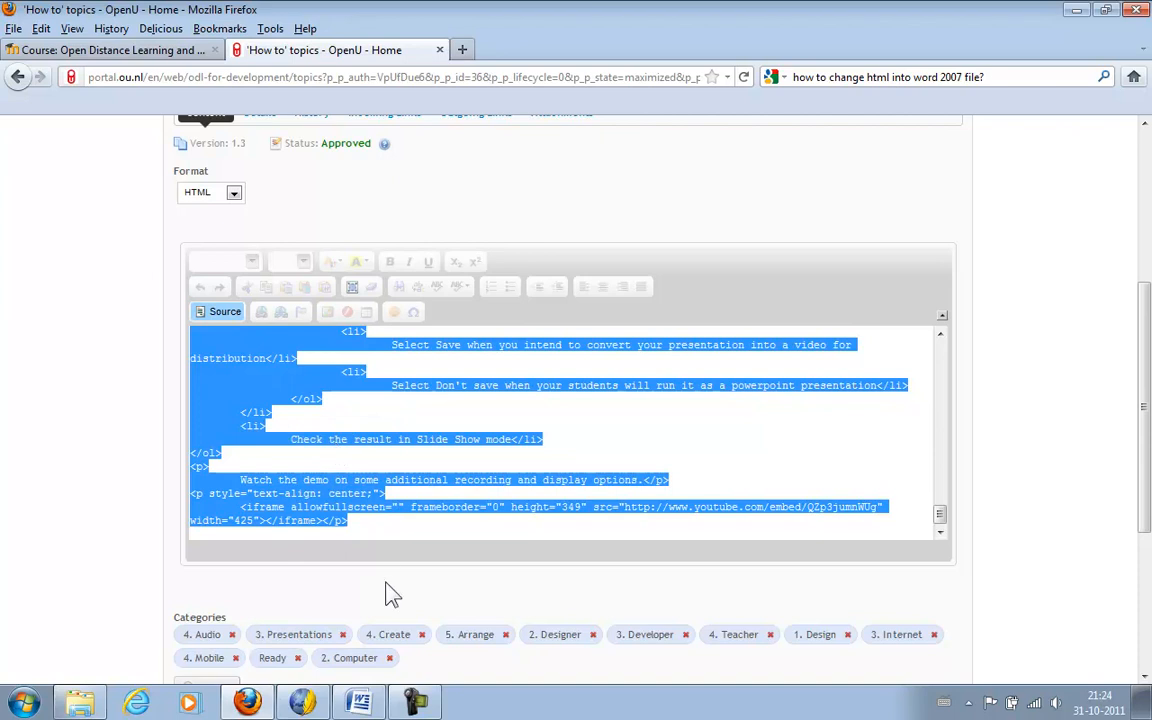
{"action": "scroll", "scroll_direction": "down", "scroll_amount": 3}
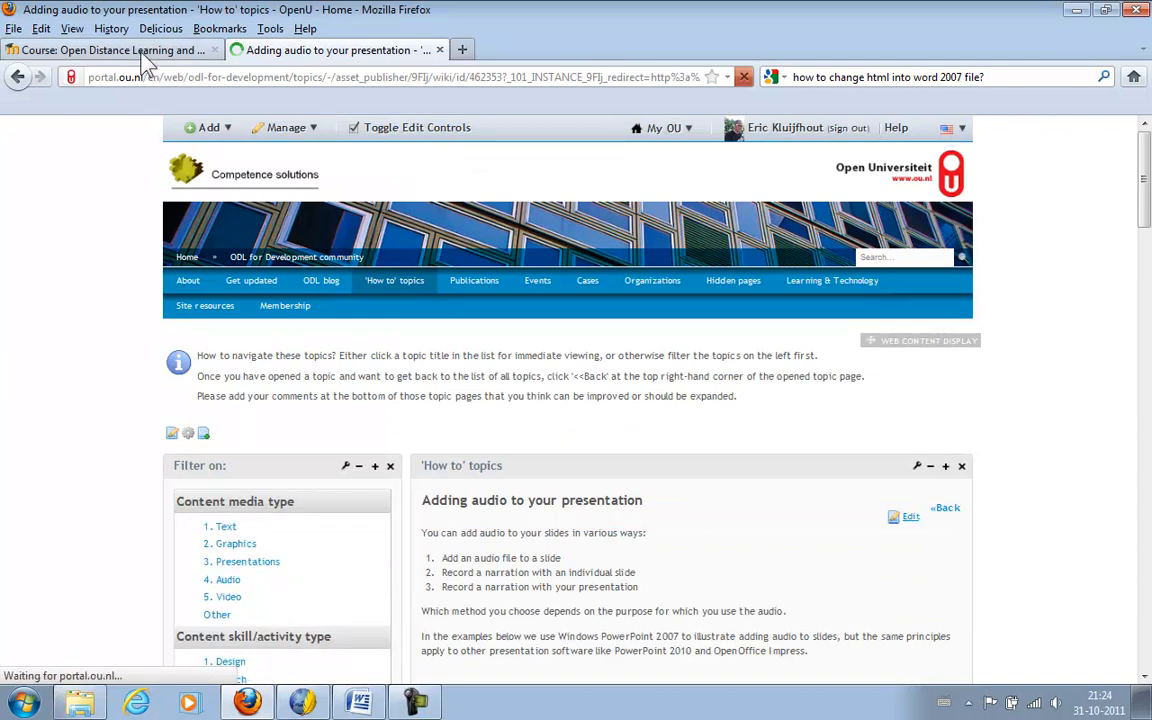
{"action": "mouse_move", "coordinate": [130, 50]}
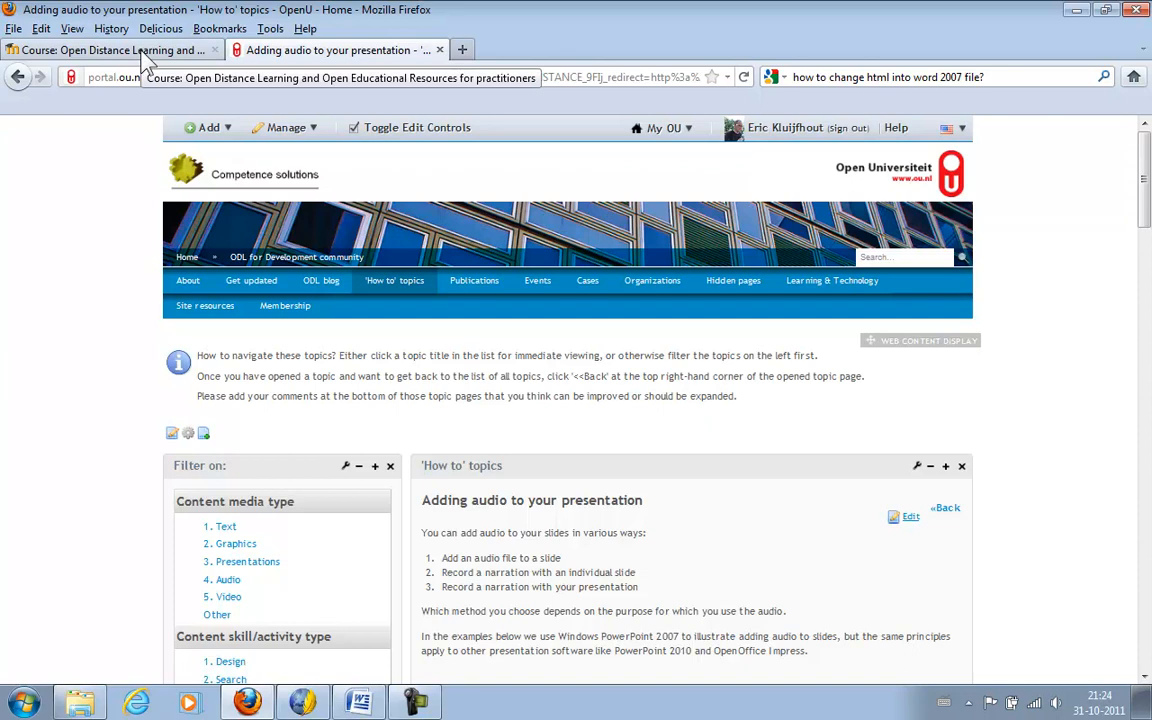
{"action": "left_click", "coordinate": [110, 50]}
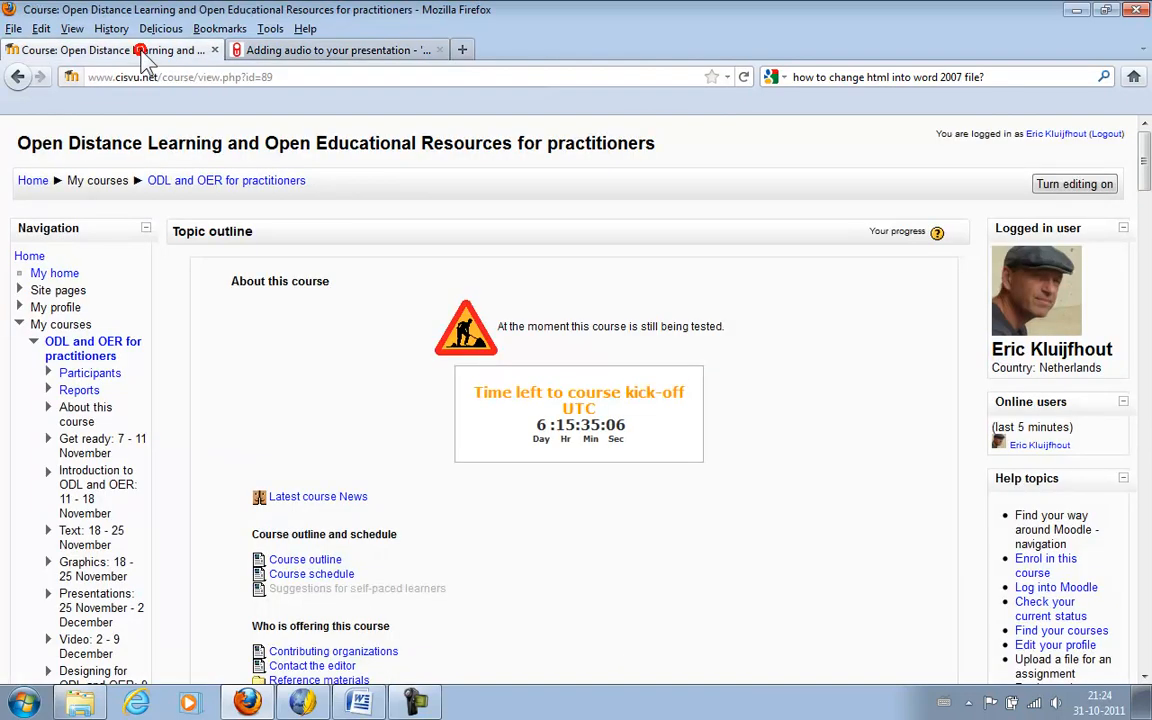
- Turn course editing on and start adding a new Page resource
{"action": "left_click", "coordinate": [1074, 184]}
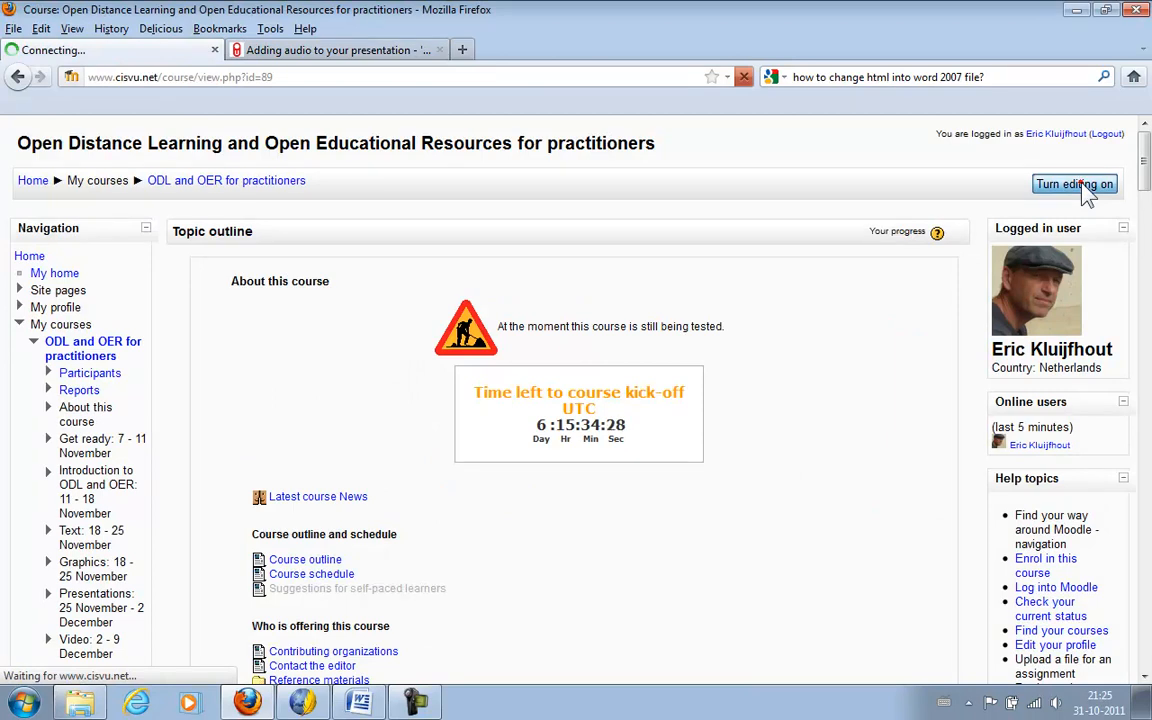
{"action": "left_click", "coordinate": [1074, 184]}
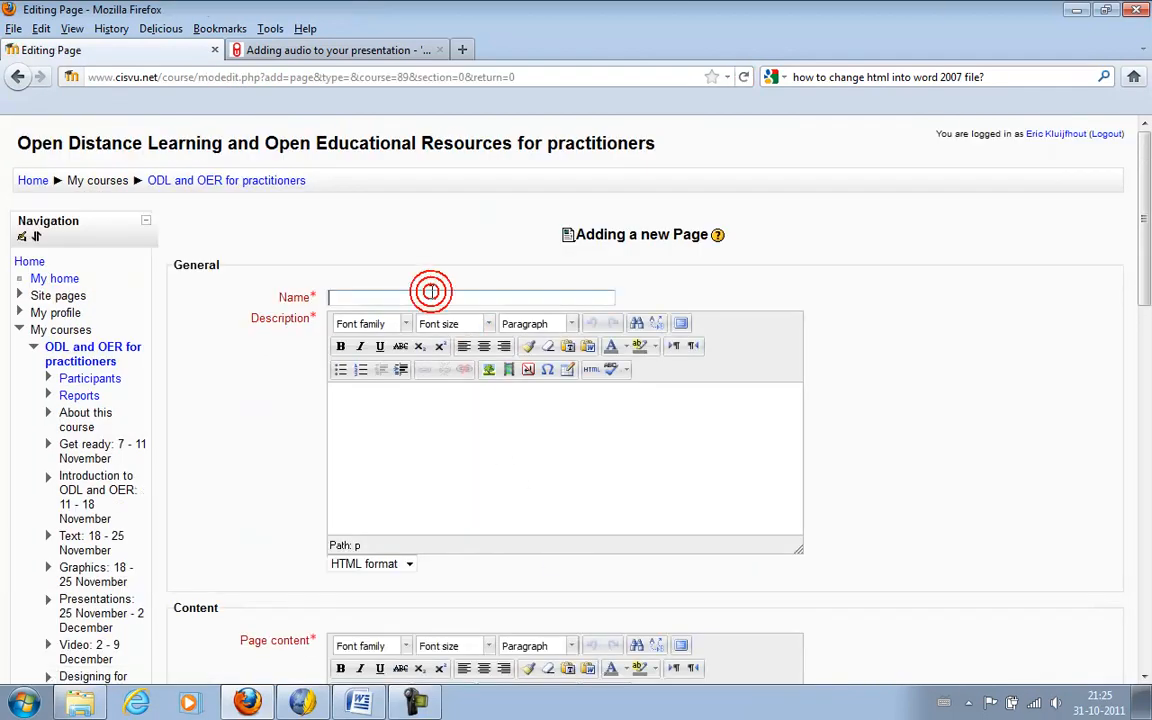
- Name the page 'Adding audio to your presentation' with description 'Add audio to ppt'
{"action": "type", "text": "A"}
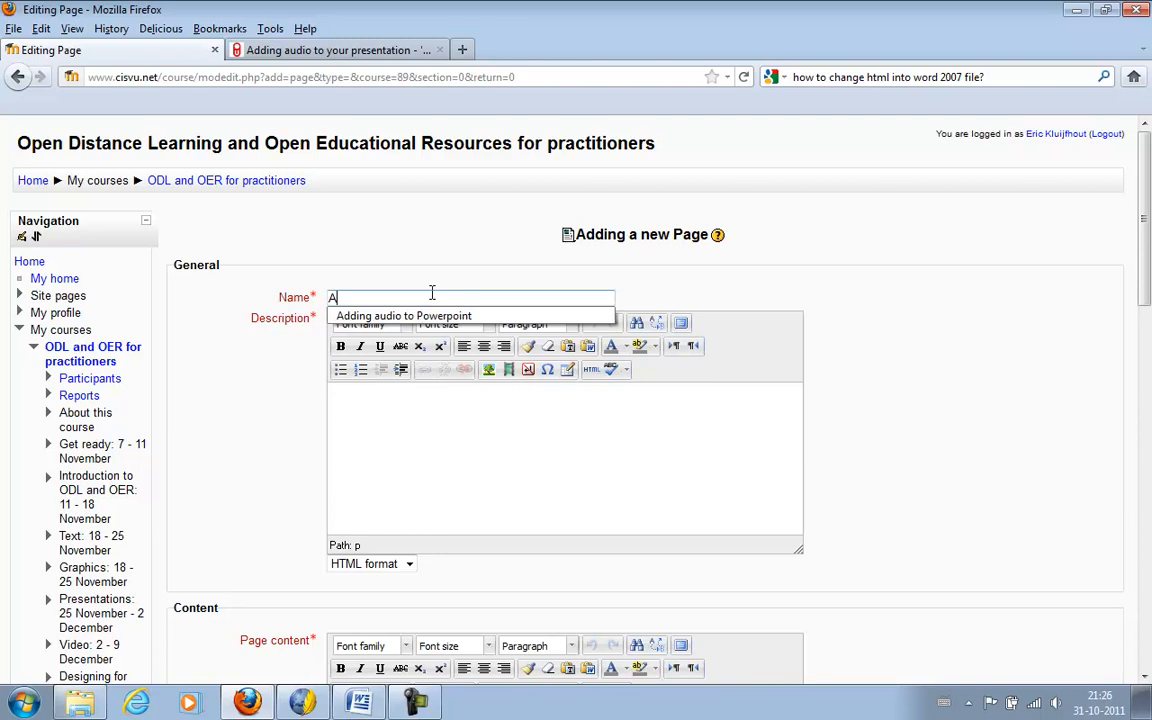
{"action": "type", "text": "dding audio to your presentation"}
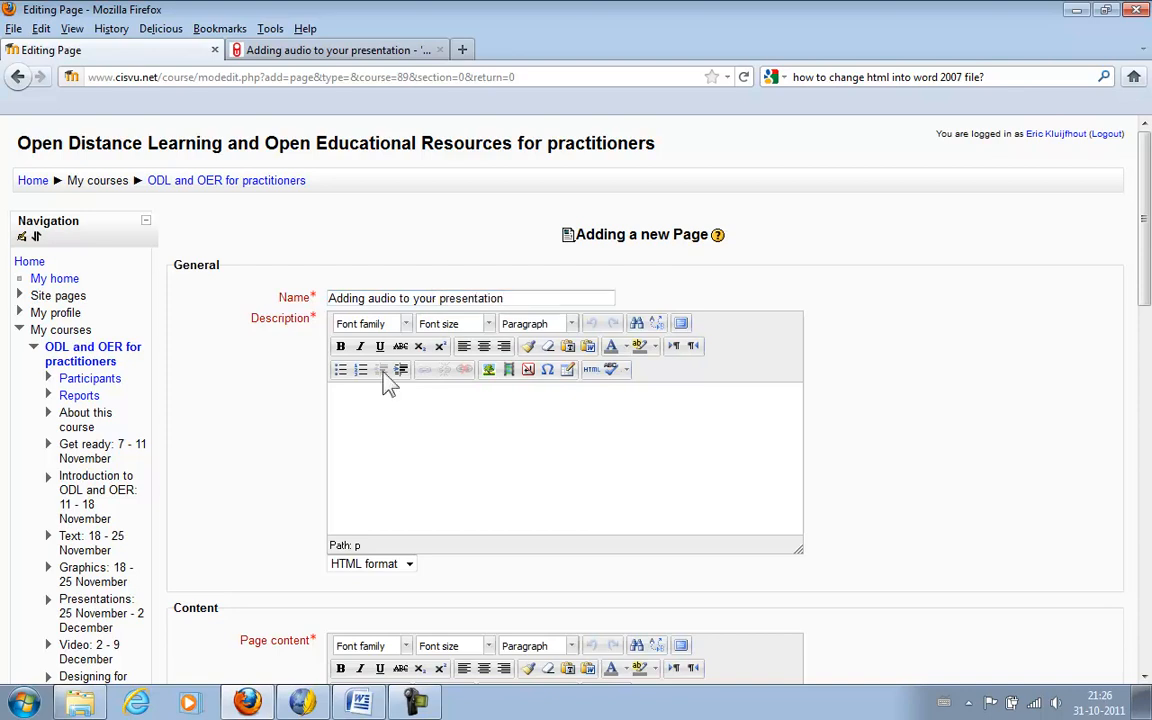
{"action": "type", "text": "A"}
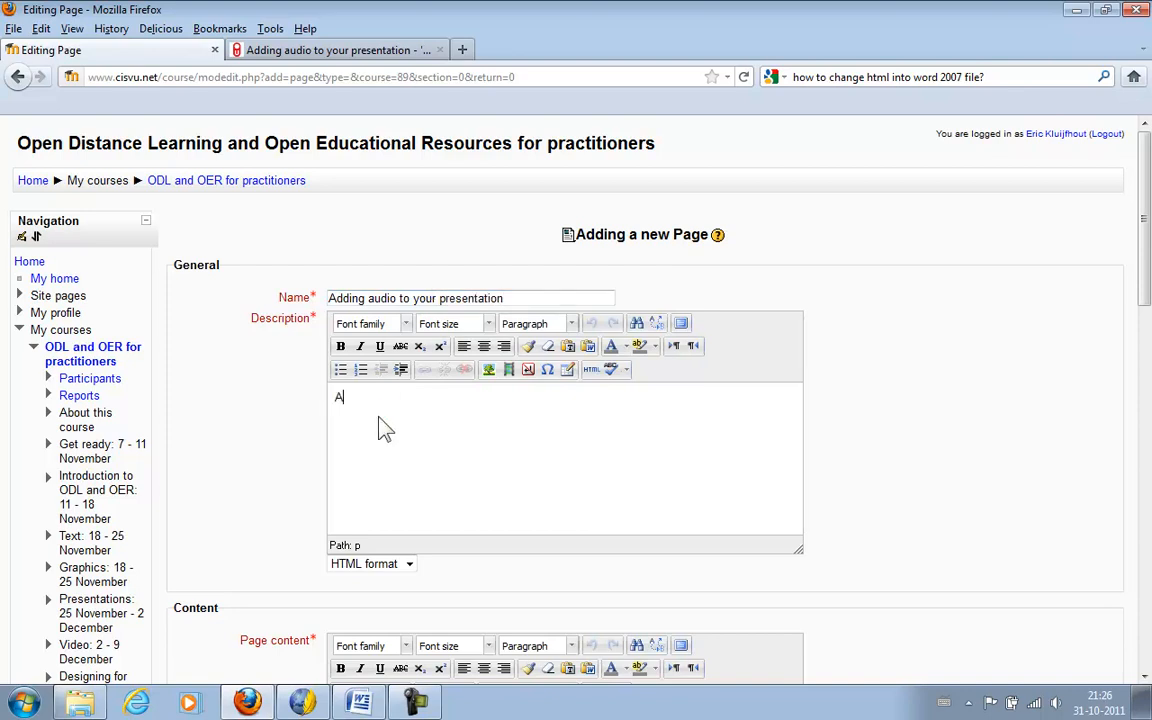
{"action": "type", "text": "dd aud"}
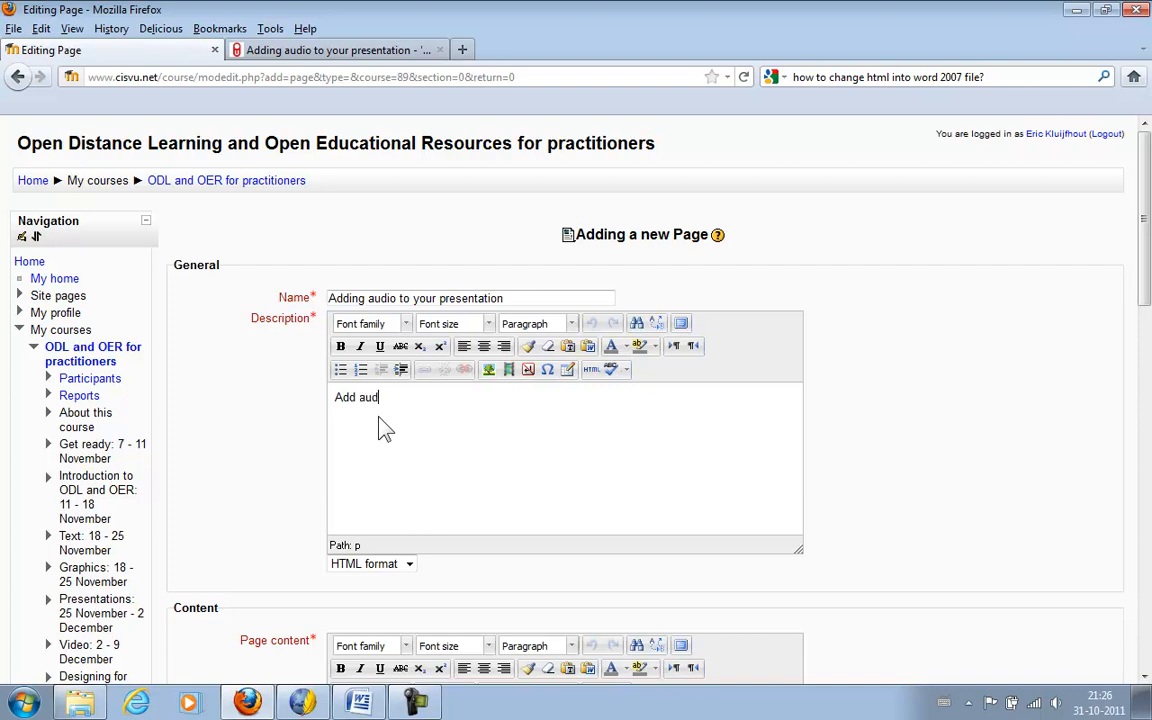
{"action": "type", "text": "io to ppt"}
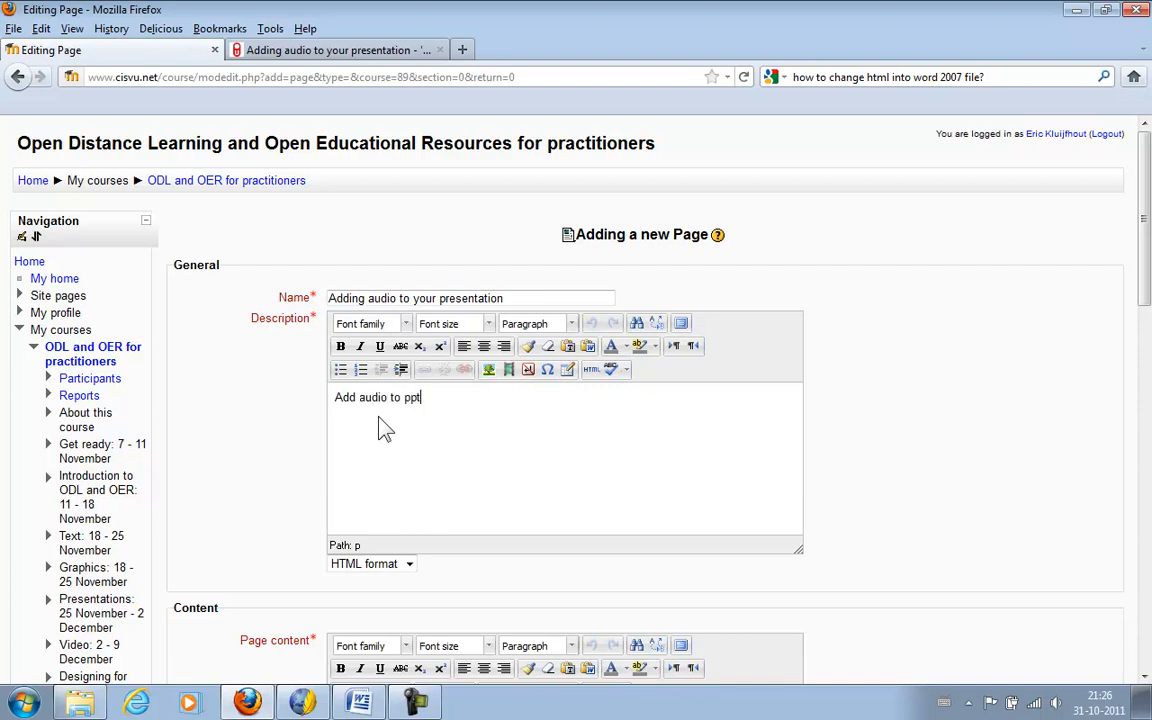
{"action": "scroll", "scroll_direction": "down", "scroll_amount": 3}
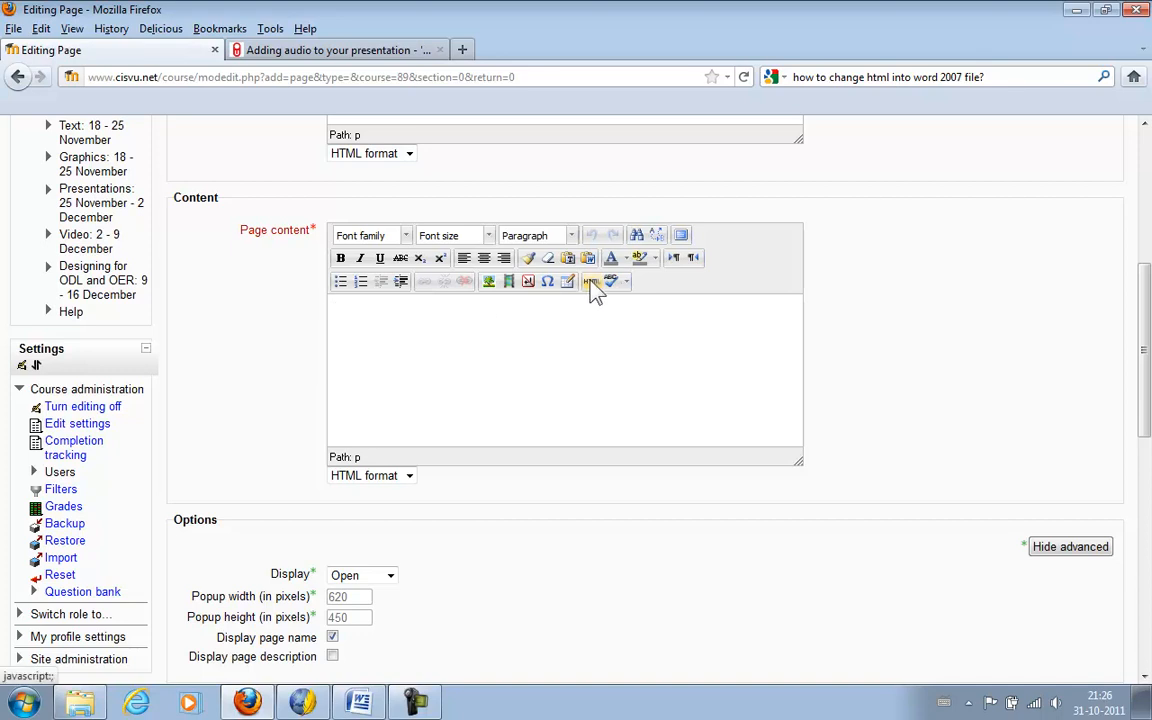
- Paste the copied HTML into the page content's HTML view, update, and Save and display
{"action": "left_click", "coordinate": [592, 281]}
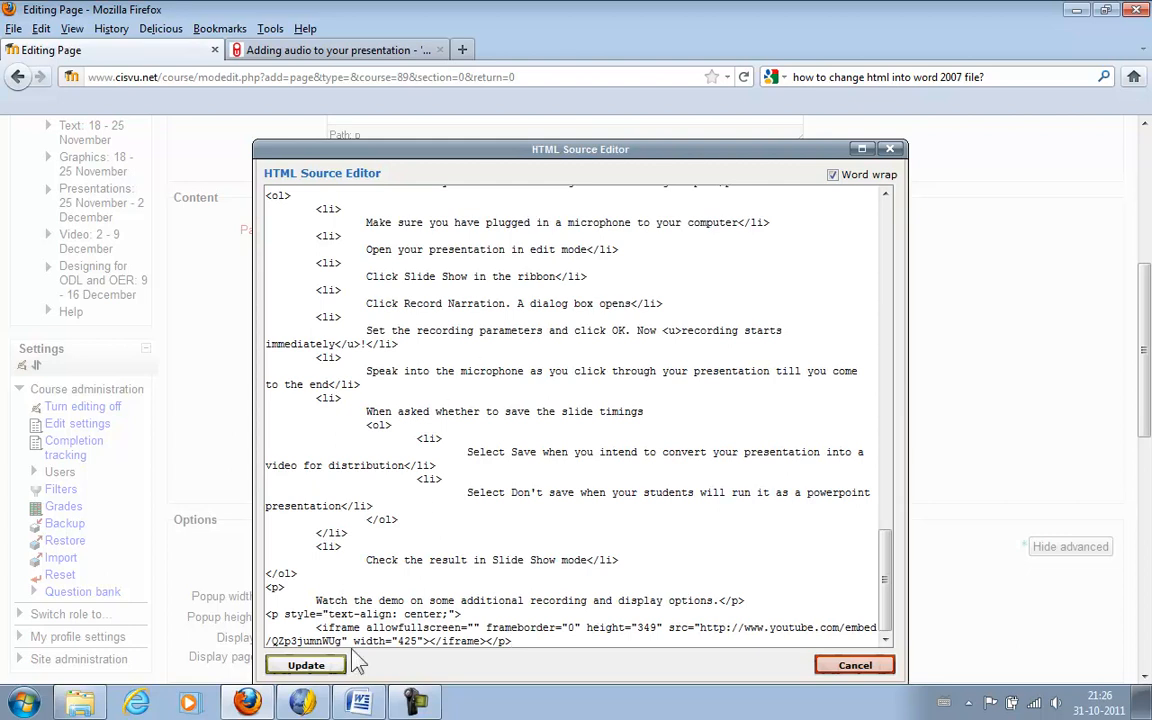
{"action": "left_click", "coordinate": [306, 665]}
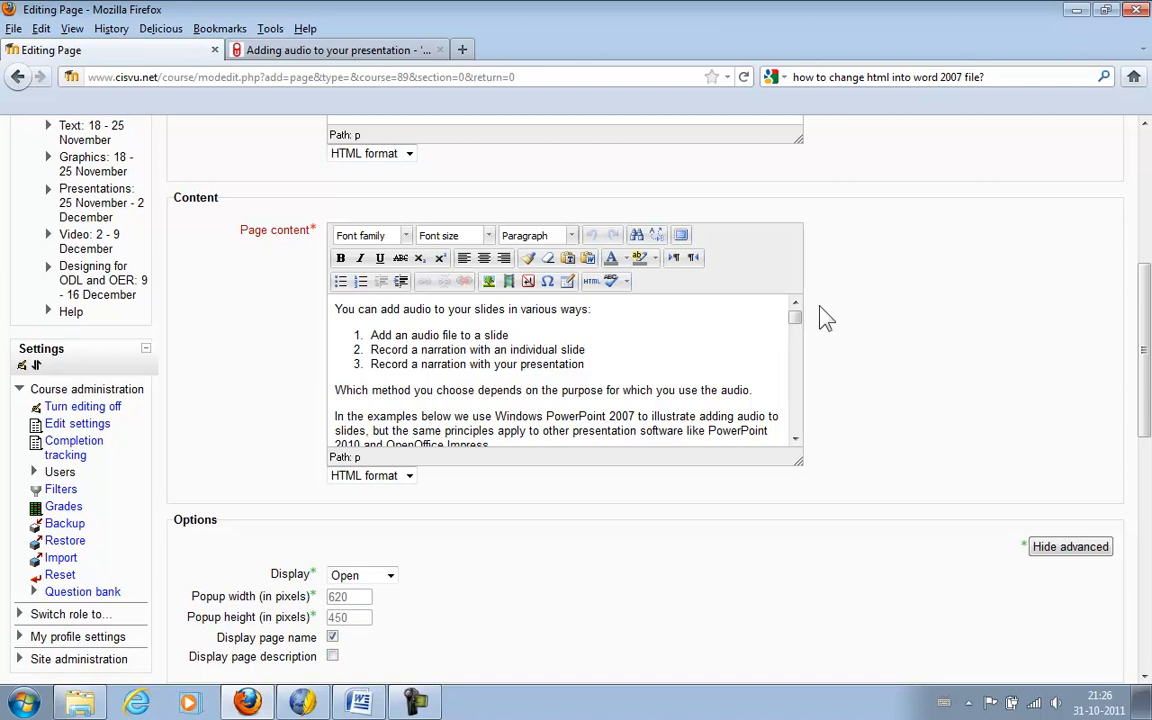
{"action": "left_click", "coordinate": [795, 350]}
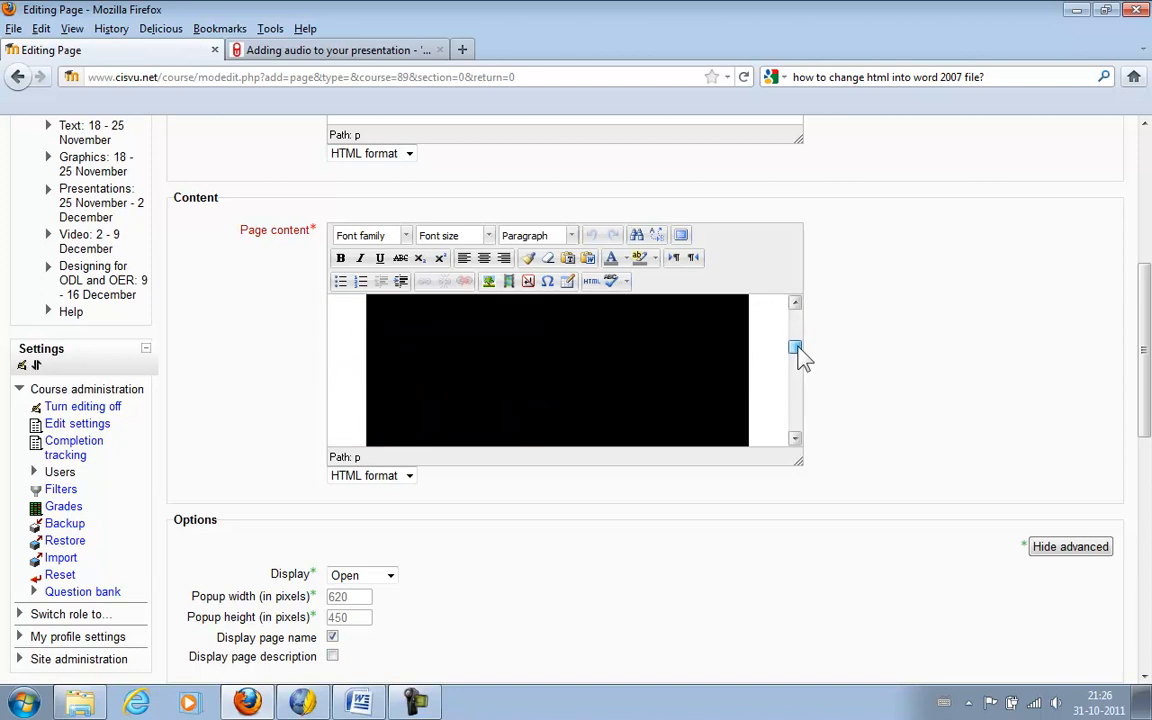
{"action": "scroll", "scroll_direction": "down", "scroll_amount": 3}
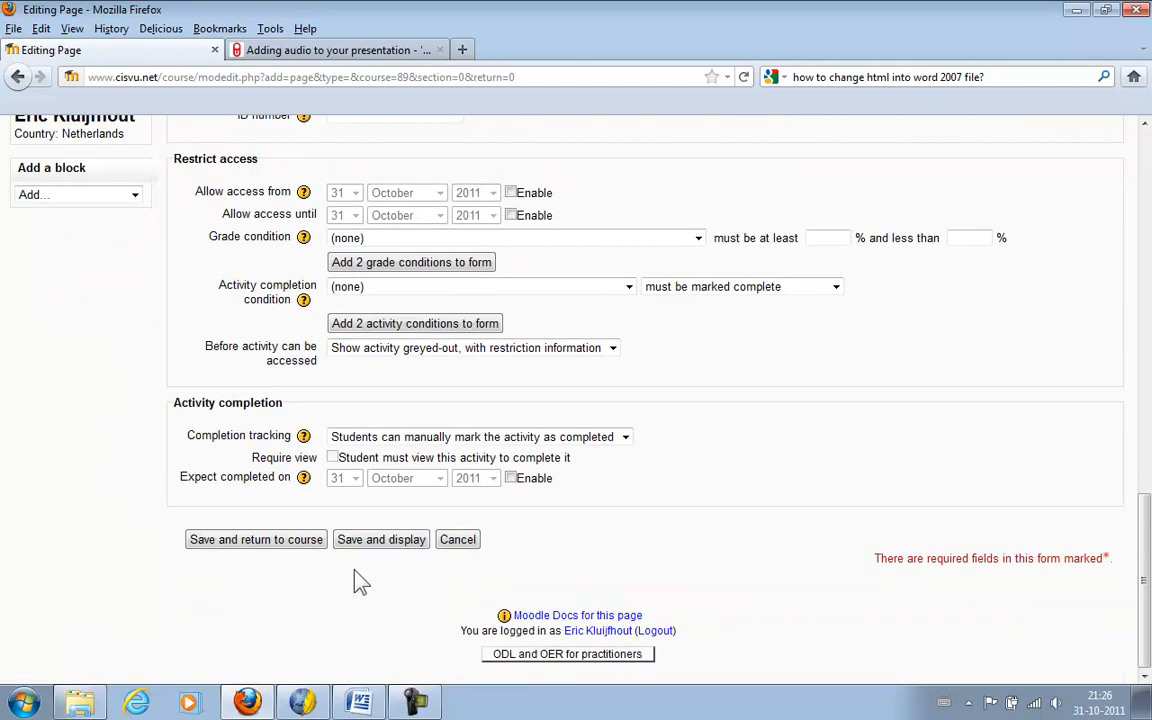
{"action": "left_click", "coordinate": [381, 539]}
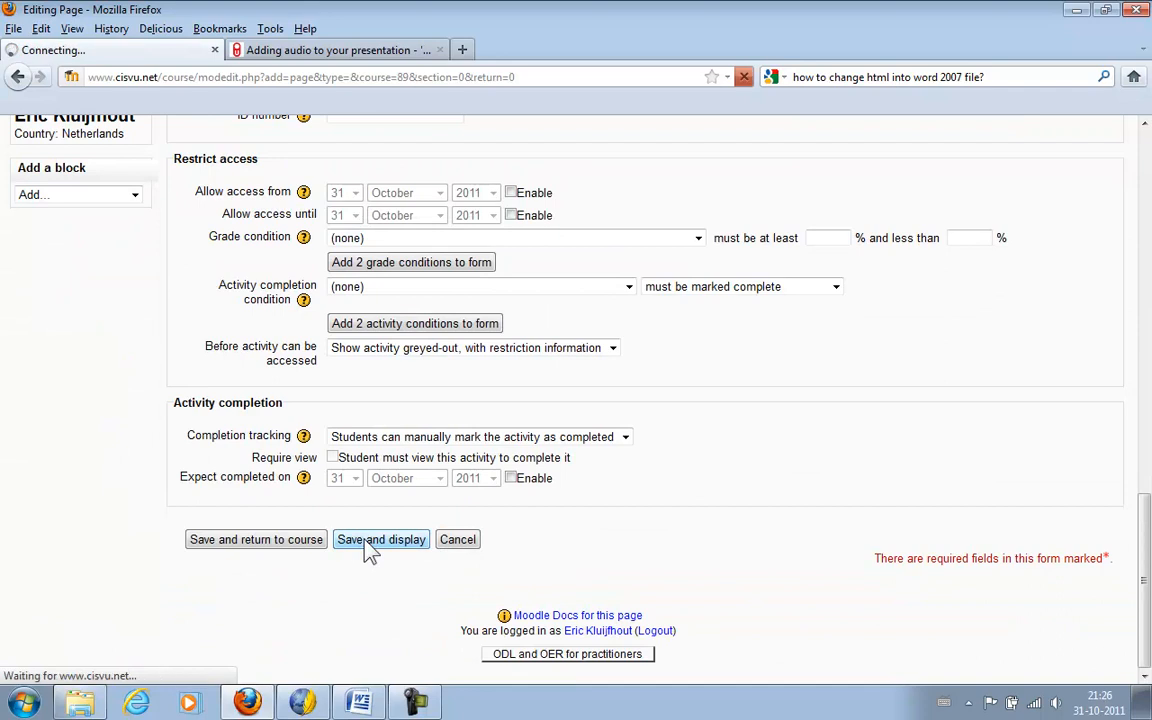
- Scroll through the saved page to check its three audio methods and embedded YouTube videos
{"action": "left_click", "coordinate": [381, 539]}
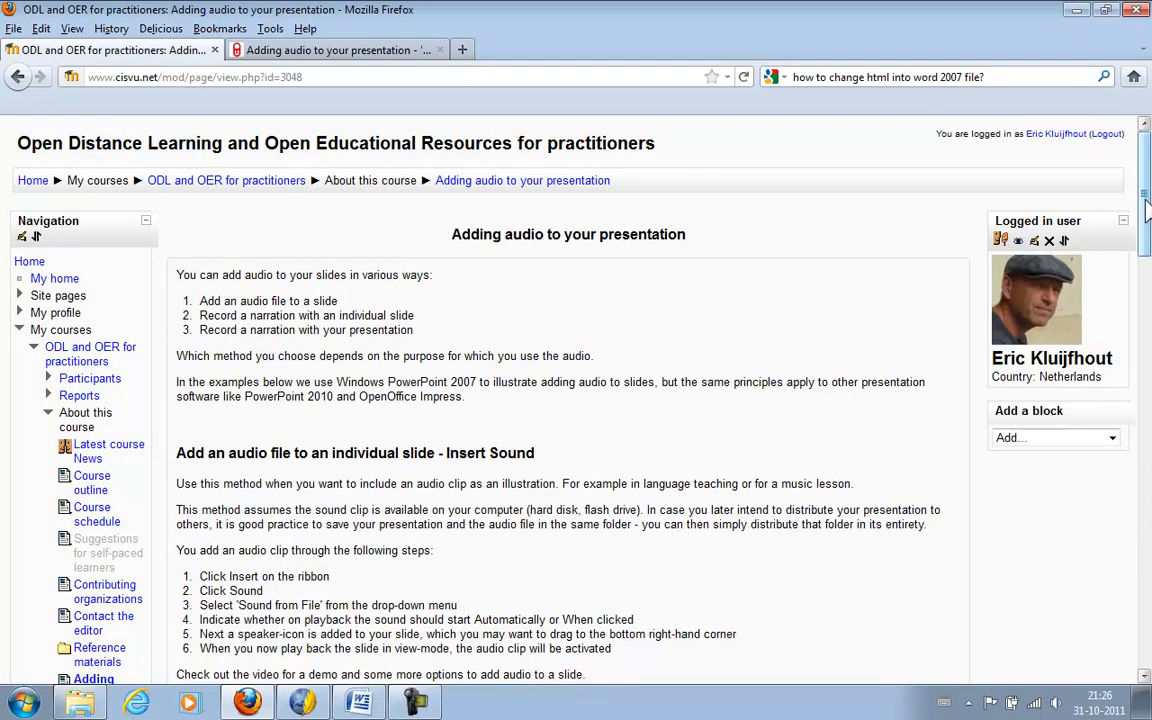
{"action": "scroll", "scroll_direction": "down", "scroll_amount": 3}
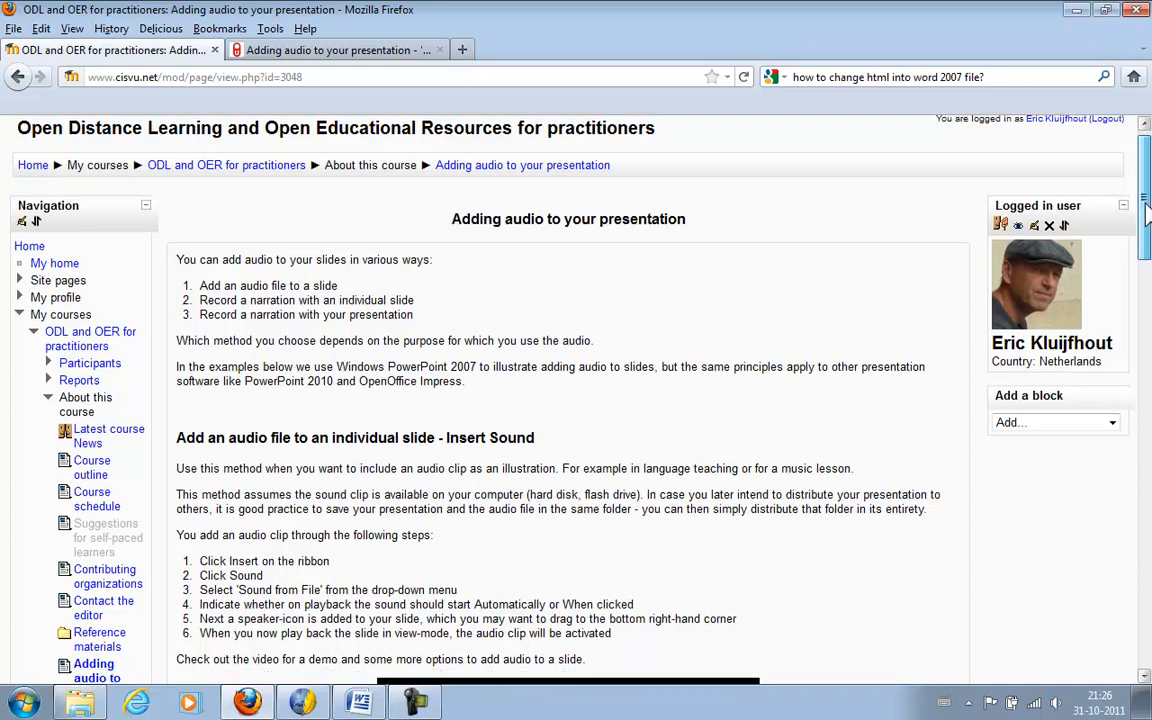
{"action": "scroll", "scroll_direction": "down", "scroll_amount": 3}
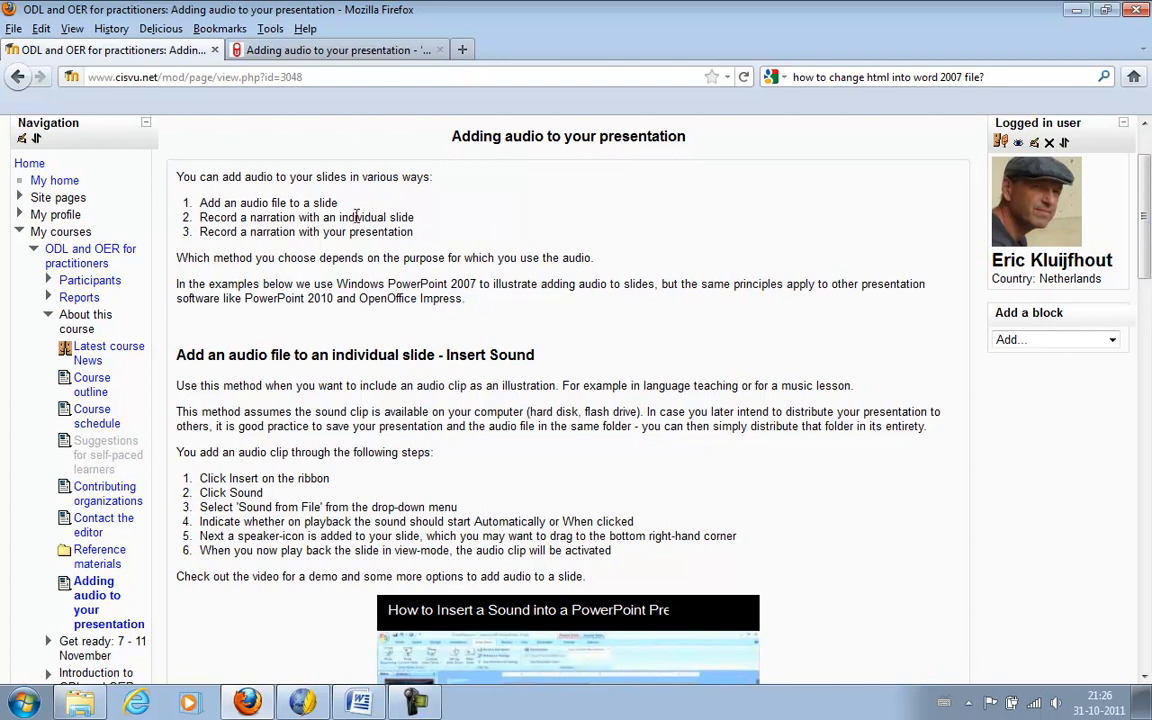
{"action": "mouse_move", "coordinate": [513, 362]}
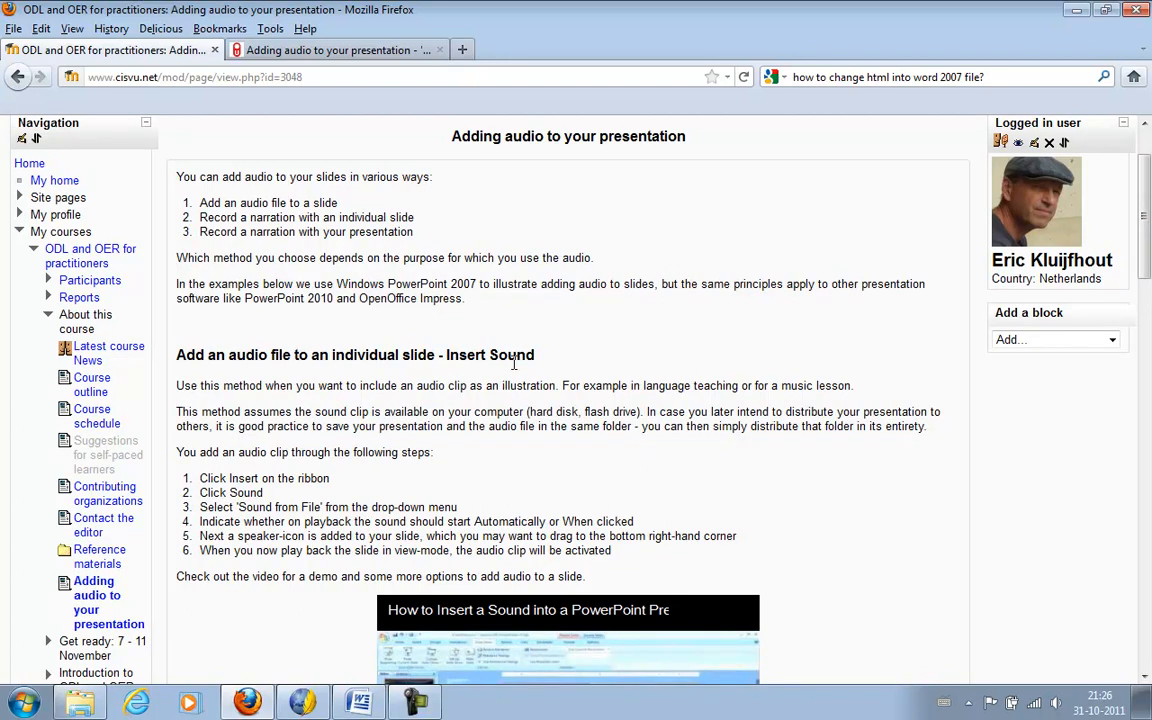
{"action": "scroll", "scroll_direction": "down", "scroll_amount": 3}
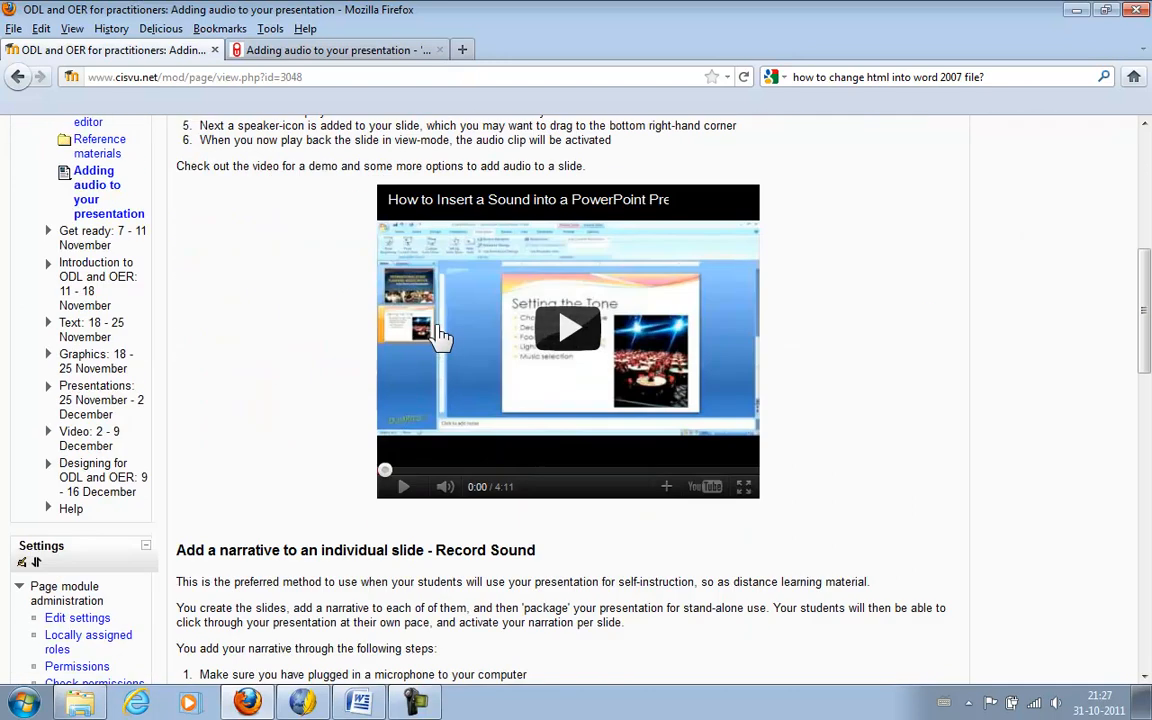
{"action": "mouse_move", "coordinate": [565, 330]}
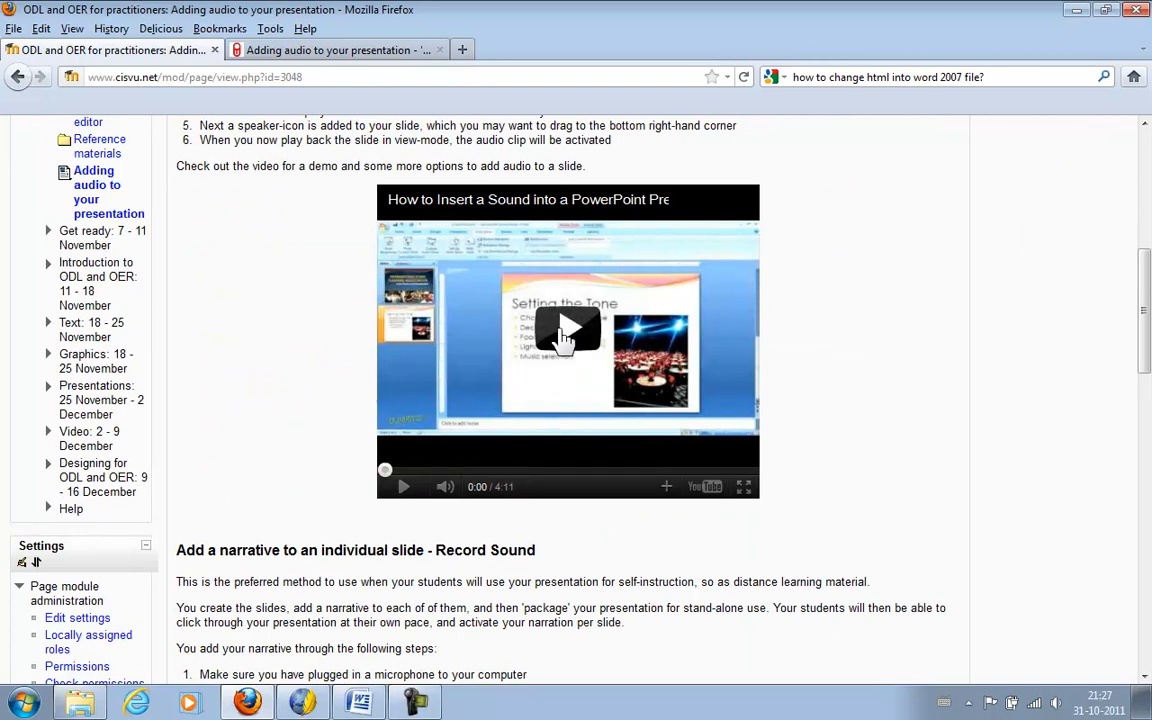
{"action": "scroll", "scroll_direction": "down", "scroll_amount": 3}
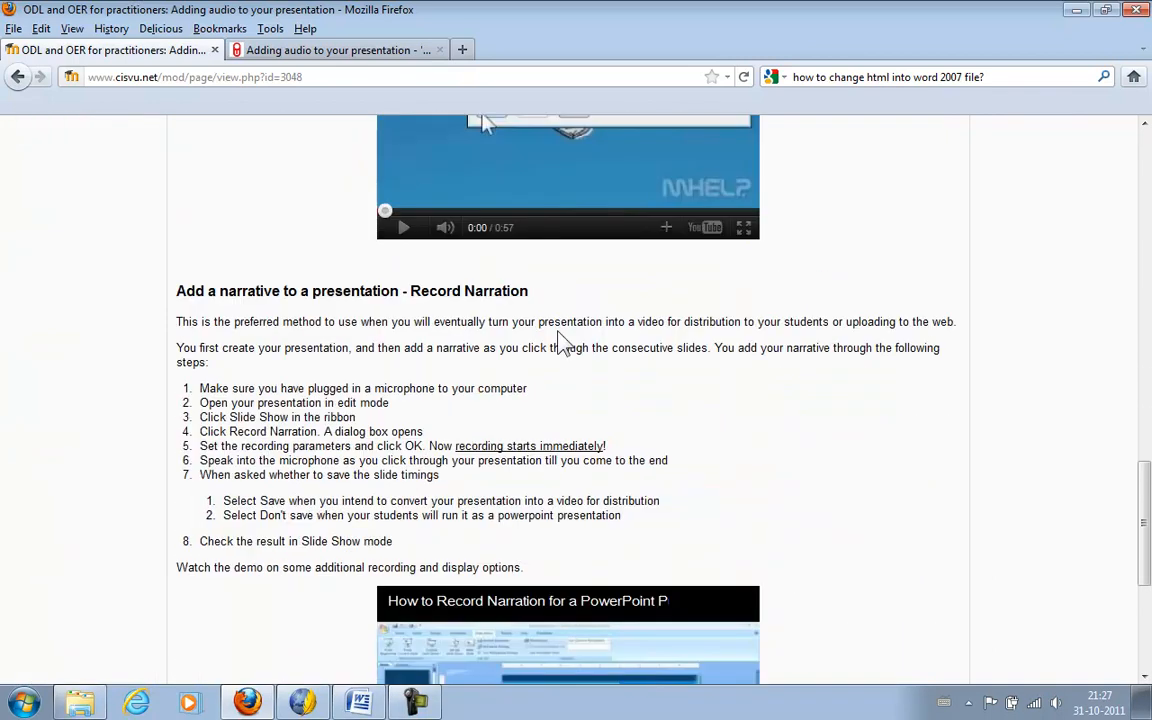
{"action": "scroll", "scroll_direction": "down", "scroll_amount": 3}
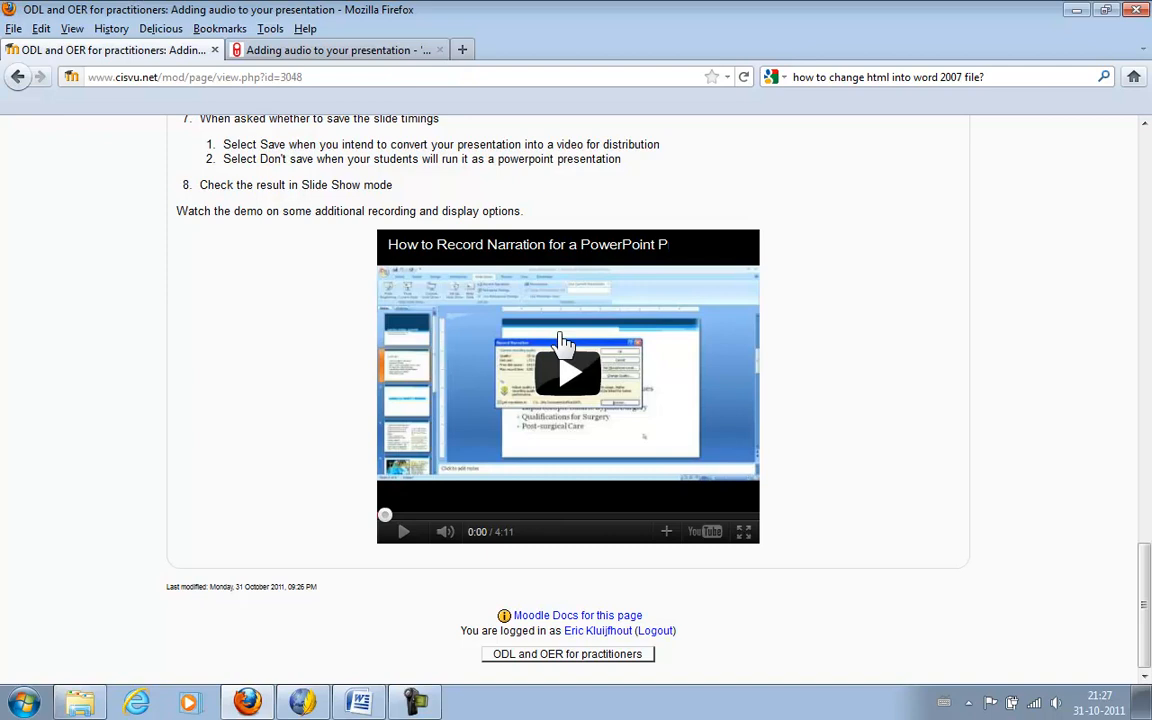